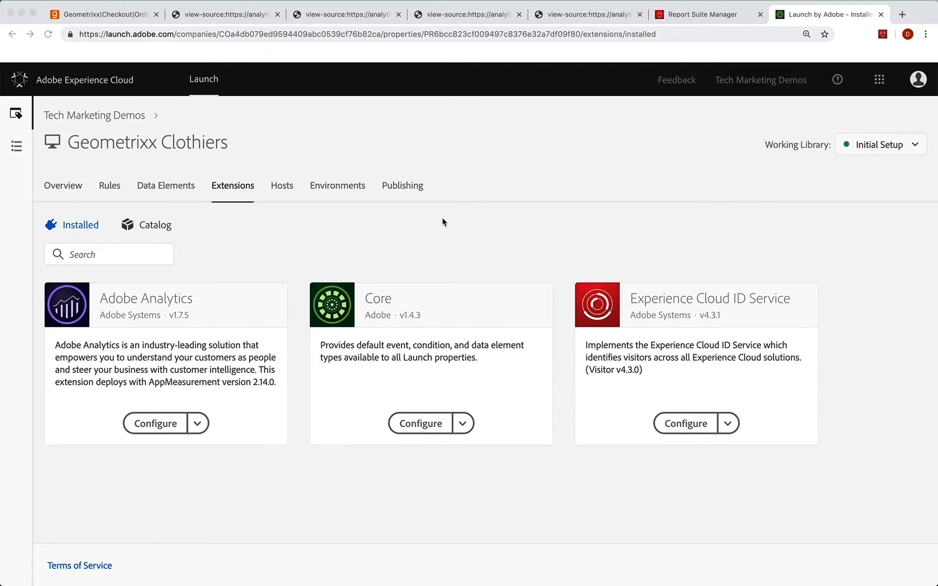
mouse_move(264, 225)
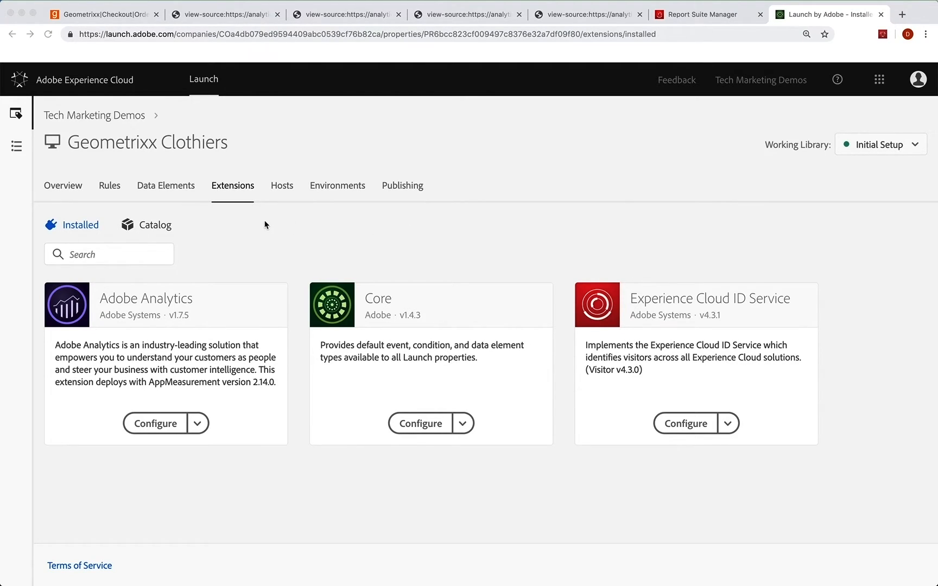
Step: Show the Data Elements area of the Geometrixx Clothiers property, still empty
left_click(165, 186)
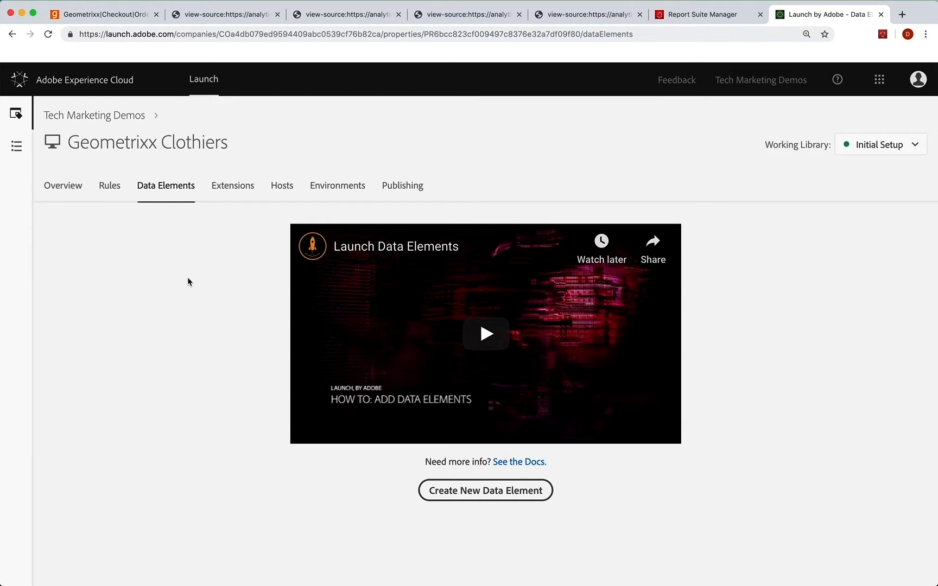
mouse_move(188, 281)
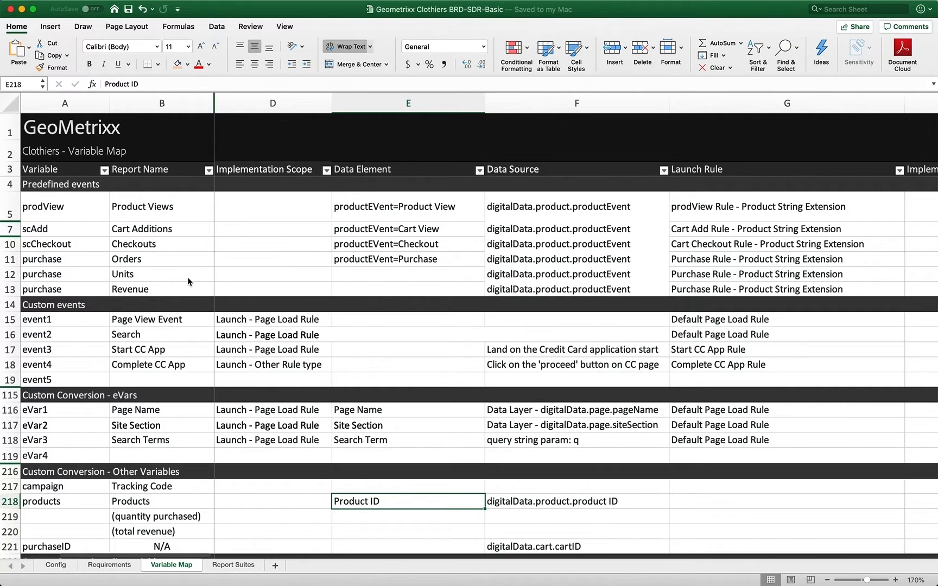
mouse_move(607, 287)
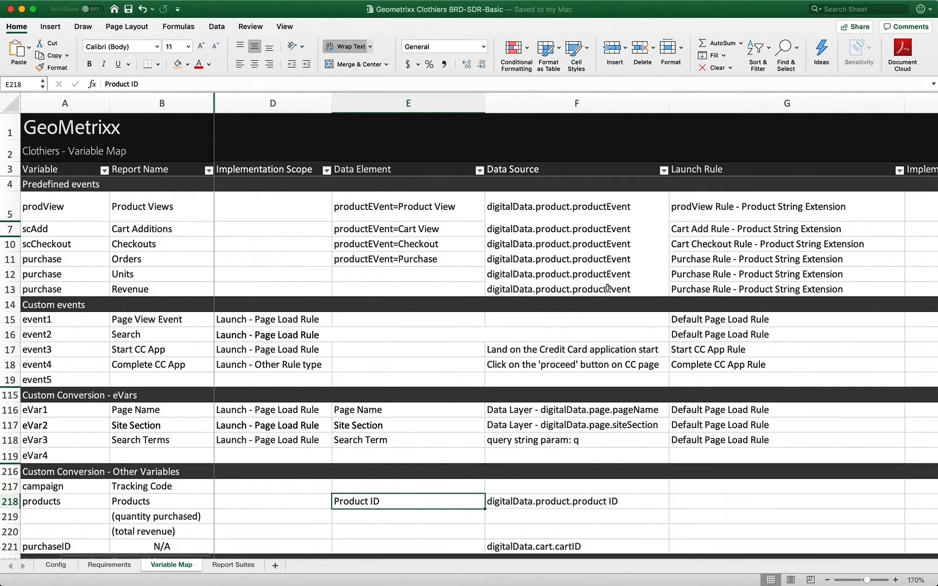
mouse_move(639, 287)
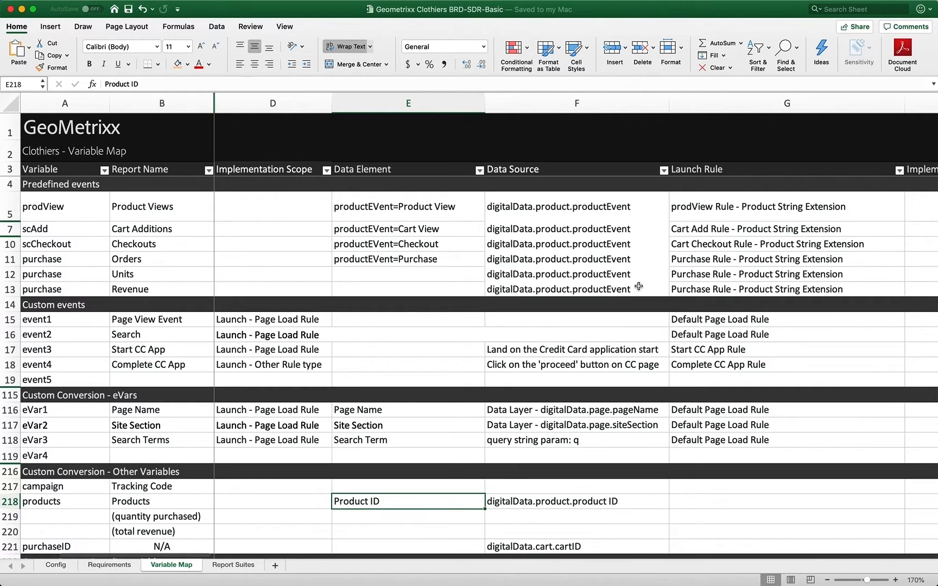
mouse_move(552, 419)
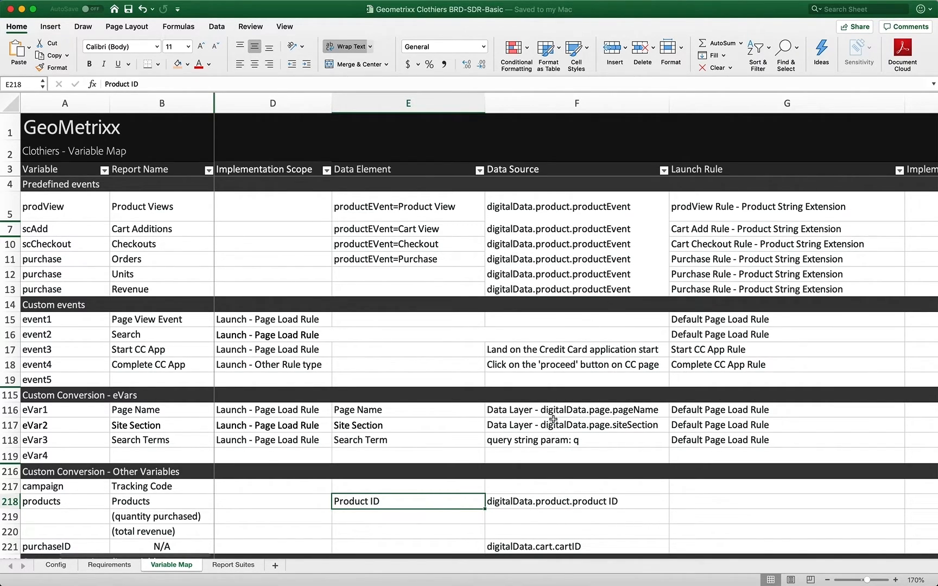
mouse_move(545, 440)
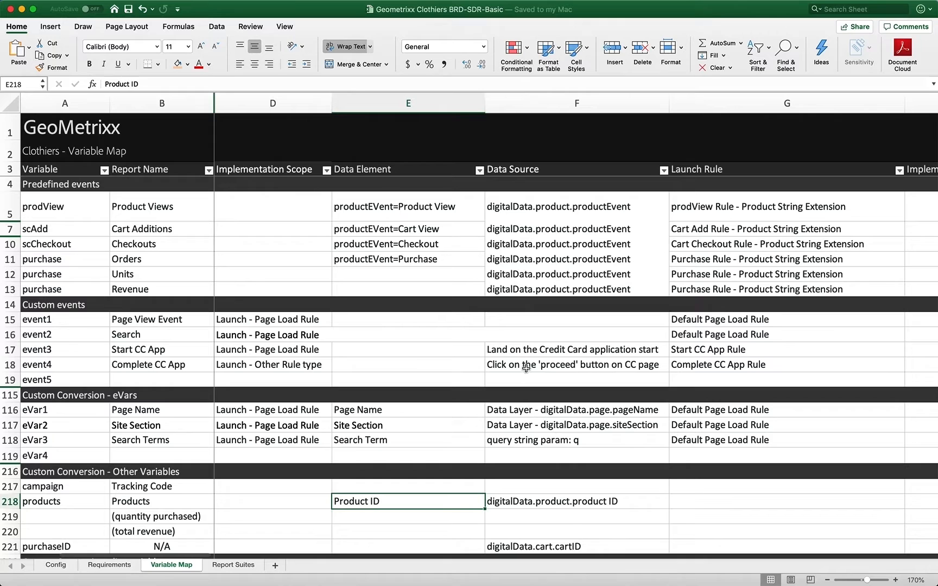
Step: Review the Variable Map down to the Site Section data element entry for eVar2
scroll("down", 3)
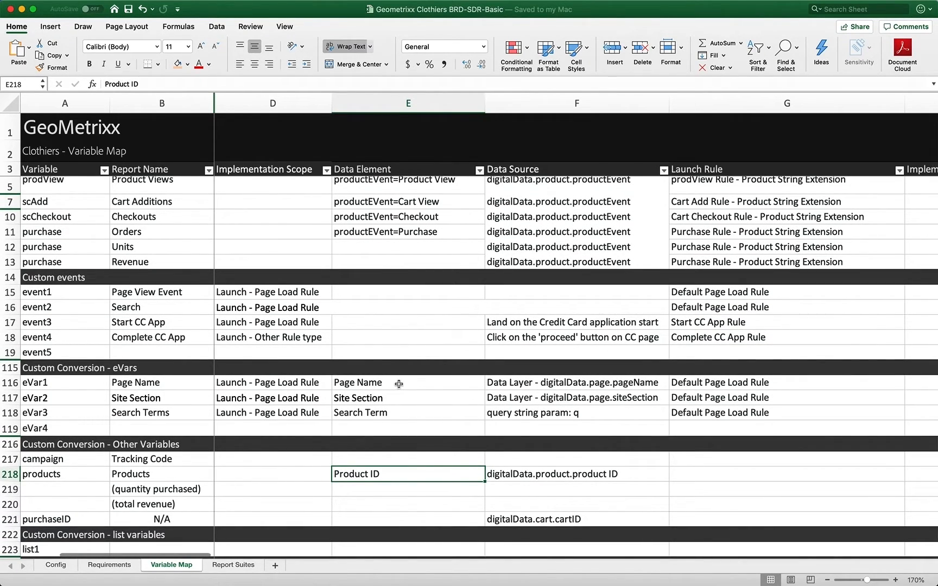
left_click(409, 382)
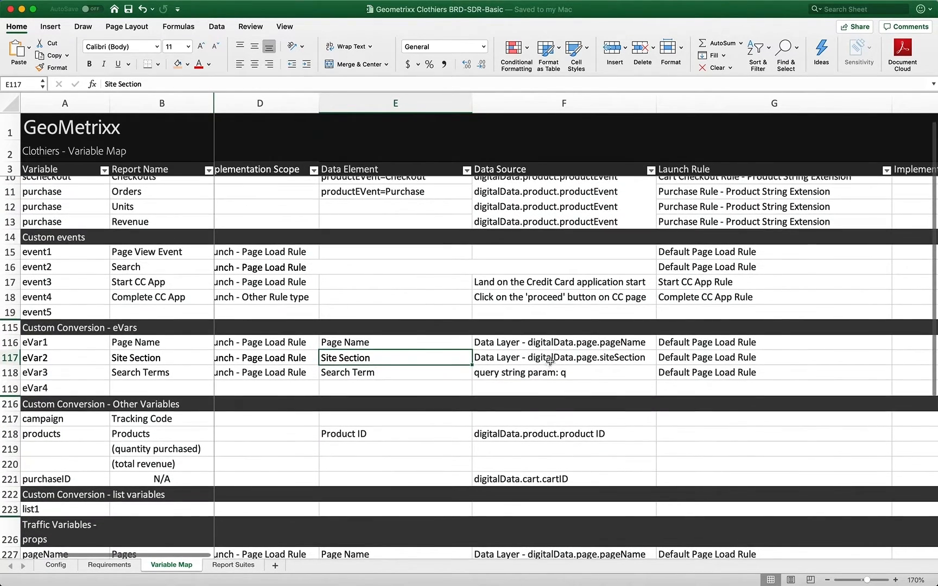
mouse_move(549, 349)
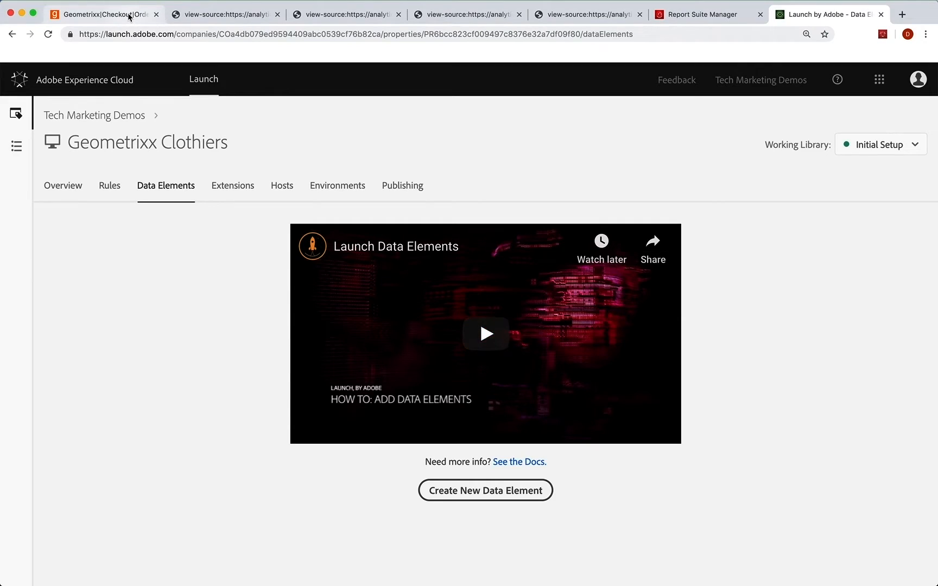
Step: Show the order confirmation page's source with its digitalData layer and pageName value
left_click(101, 14)
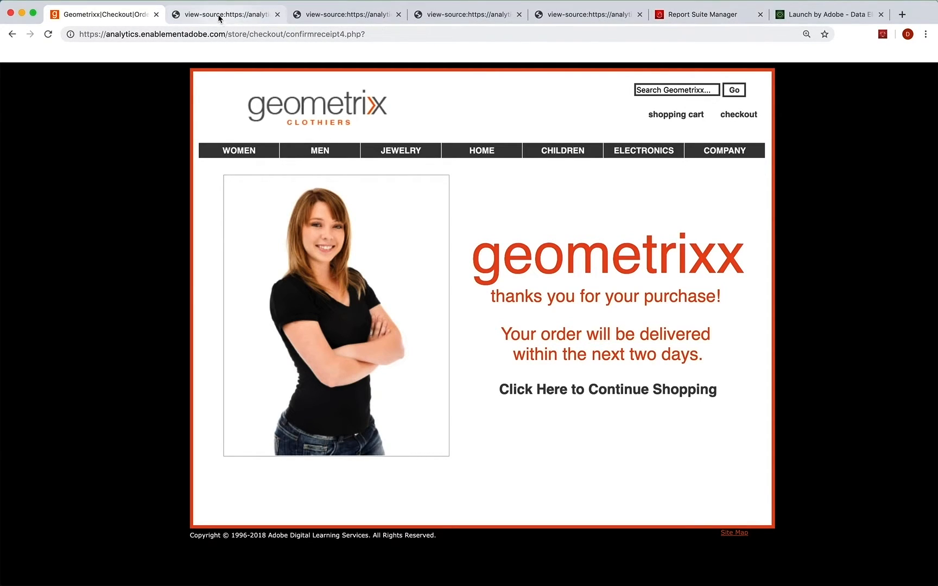
left_click(226, 14)
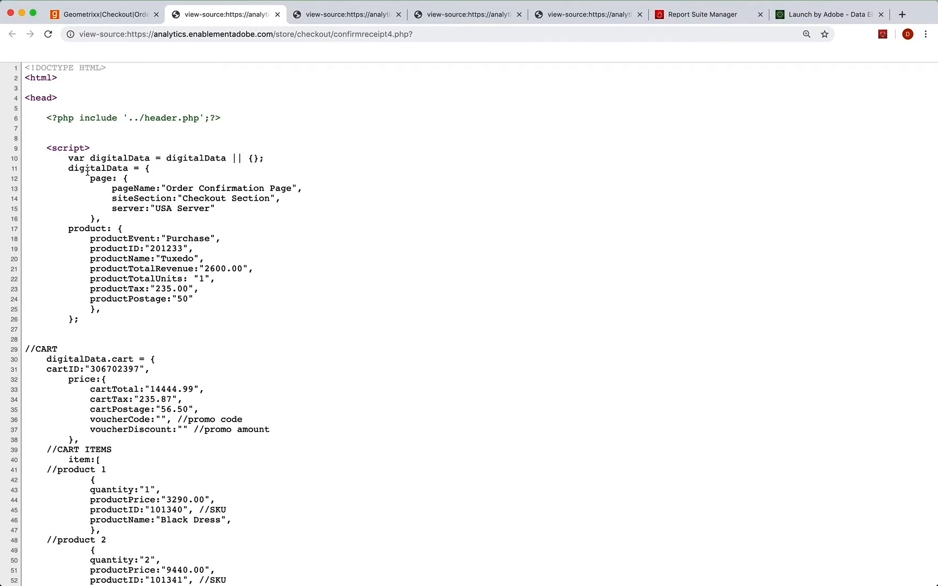
mouse_move(133, 190)
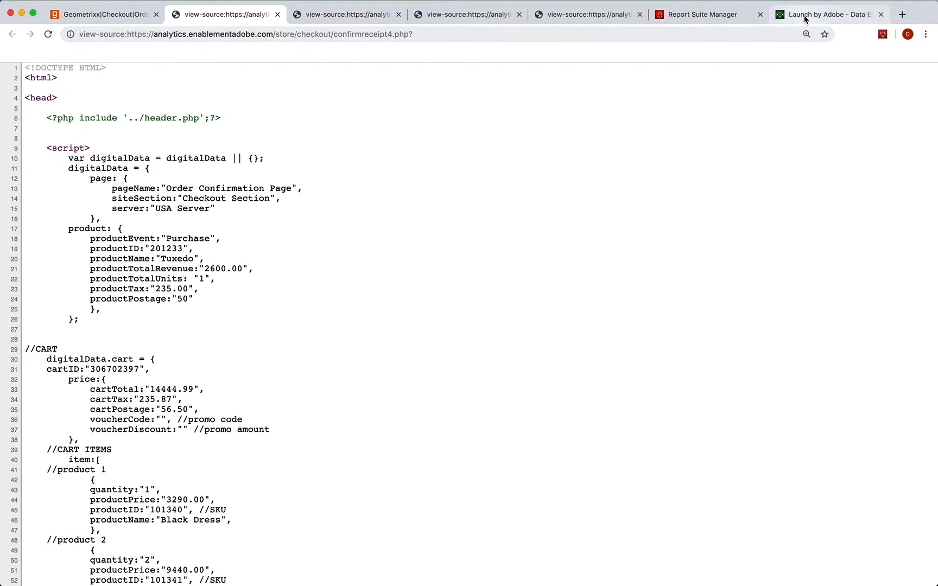
Step: Start a new data element named Page Name of type Core > JavaScript Variable
left_click(829, 13)
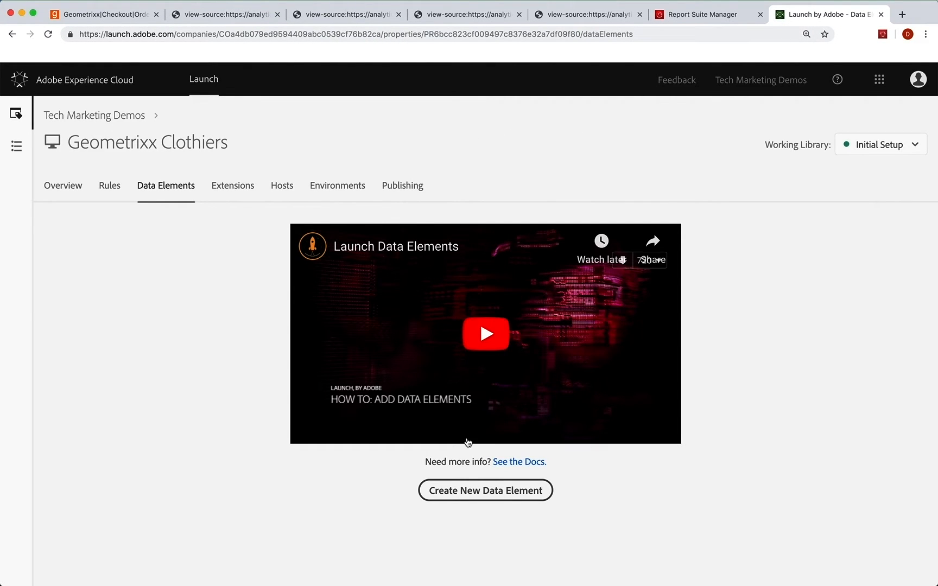
left_click(485, 490)
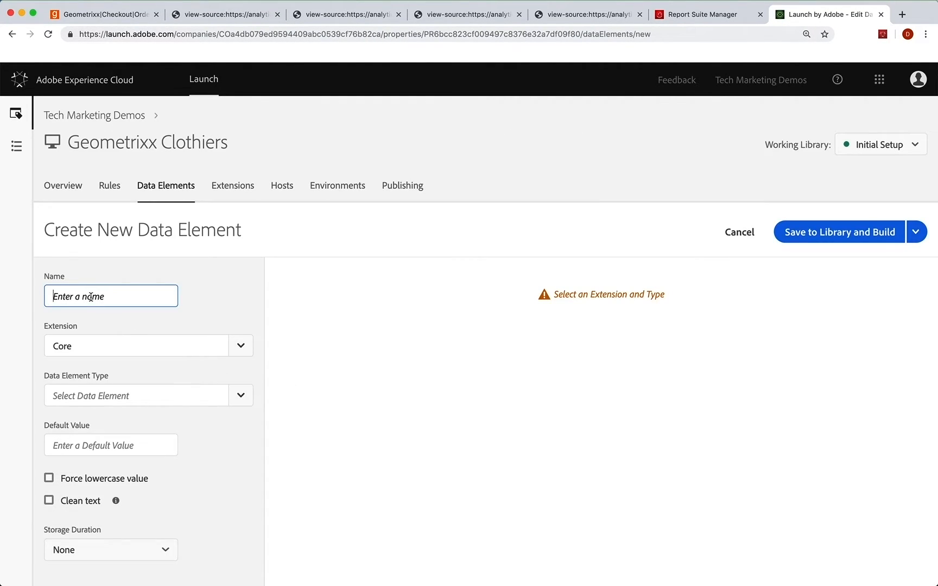
type("Page Name")
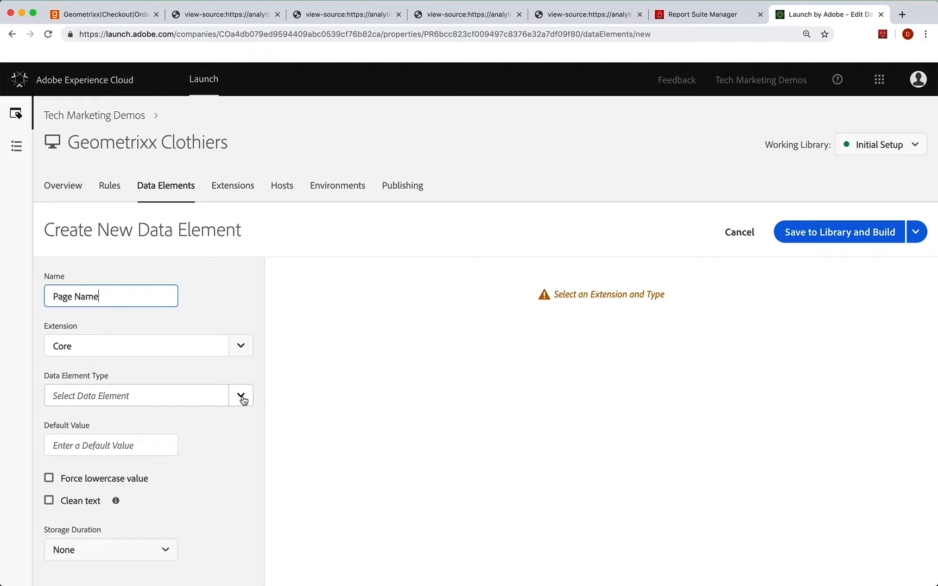
left_click(241, 395)
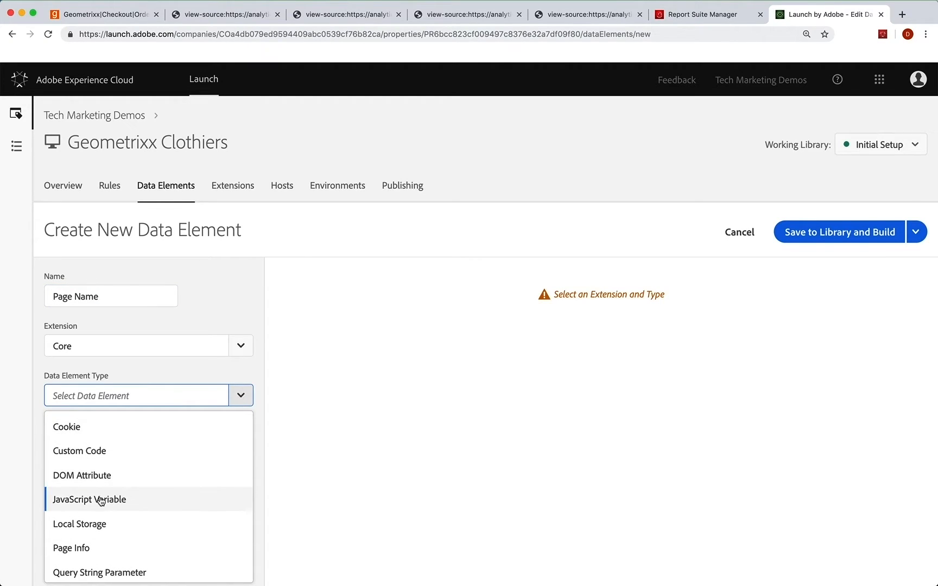
left_click(89, 499)
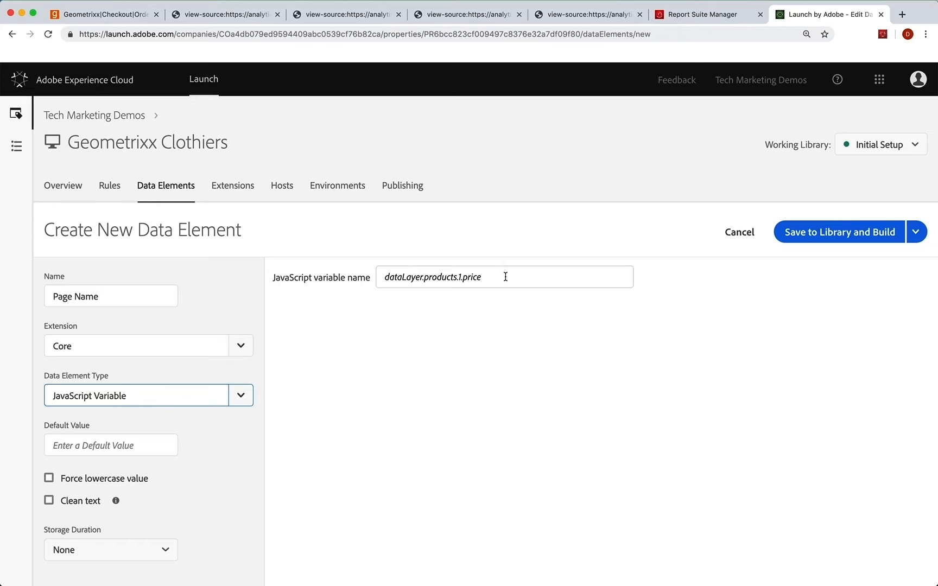
Step: Point Page Name at digitalData.page.pageName with clean text on and save it to the library
left_click(503, 277)
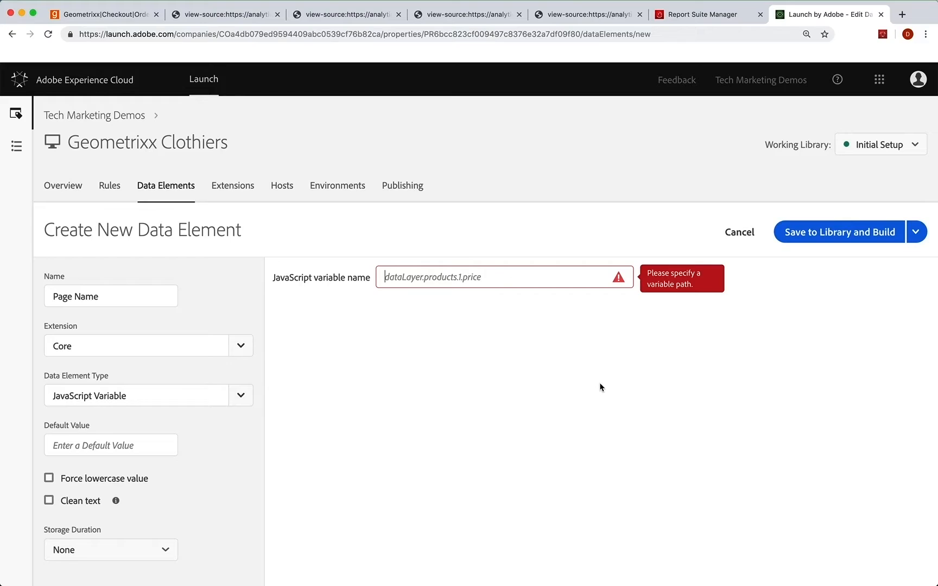
type("digitalData.page.pageName")
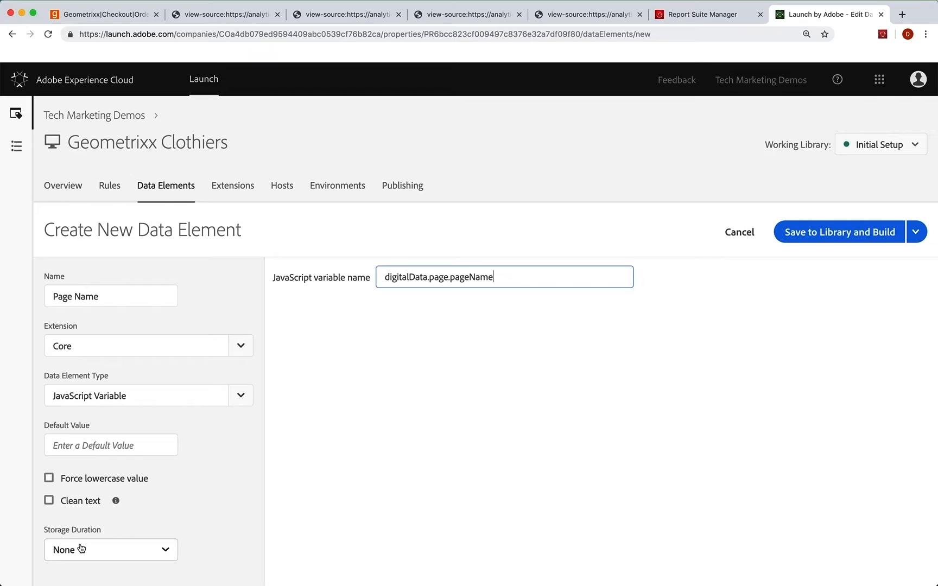
mouse_move(165, 551)
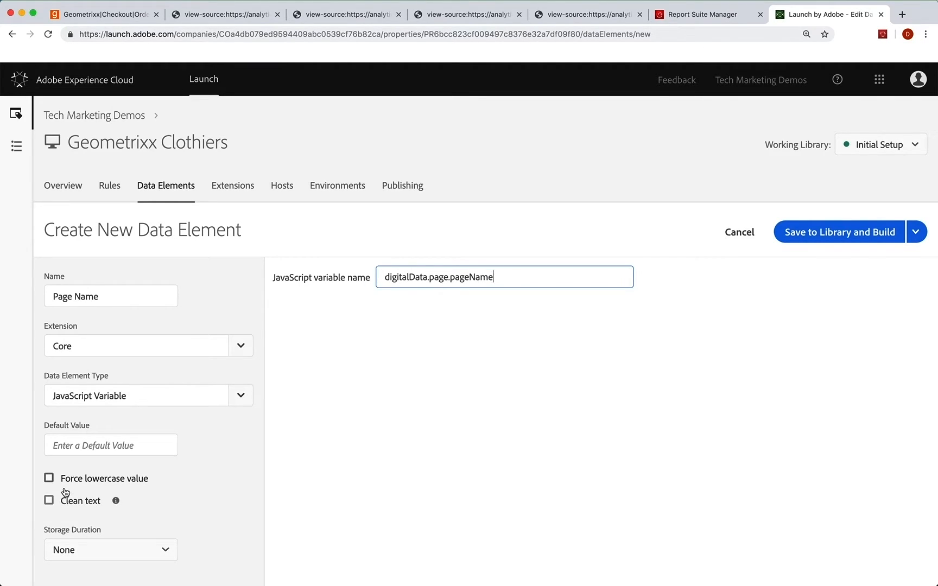
left_click(48, 500)
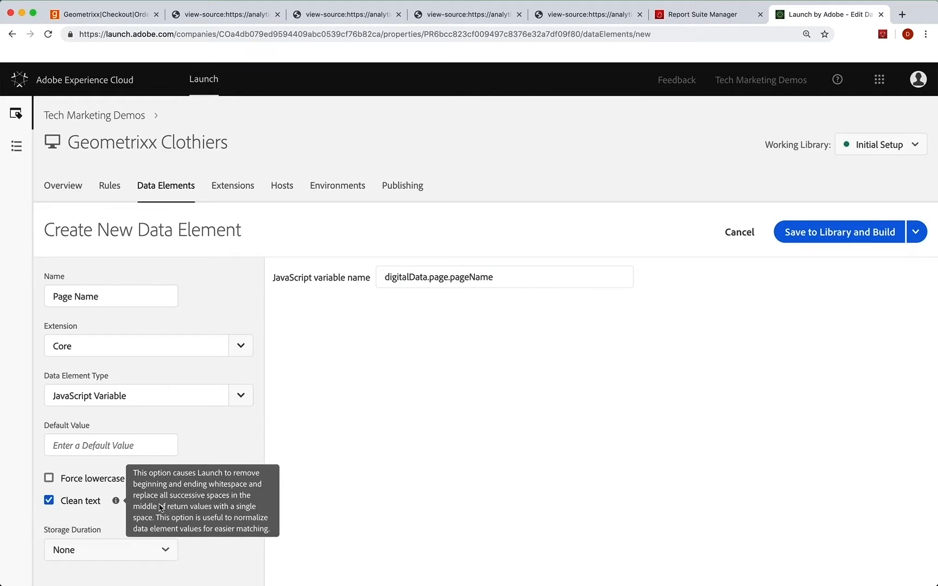
mouse_move(427, 436)
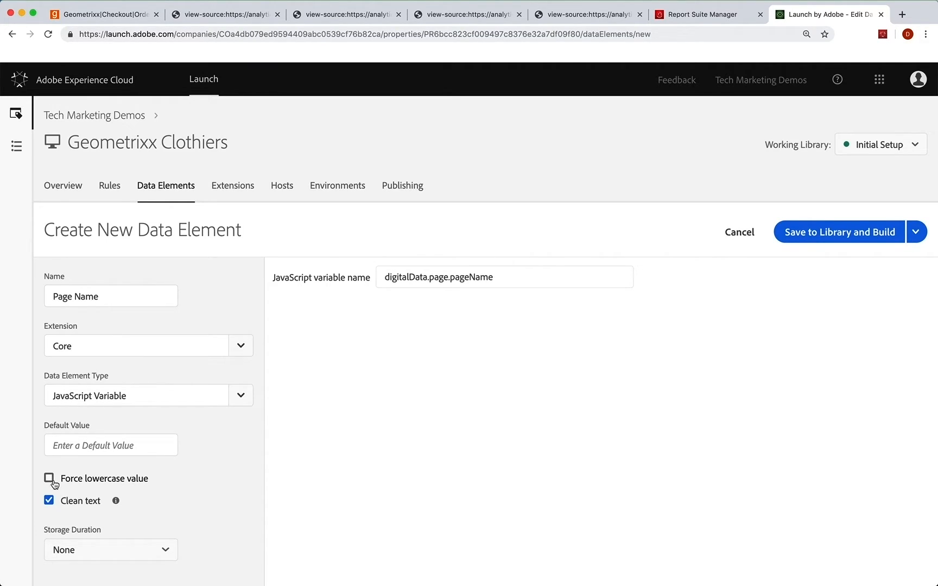
left_click(48, 478)
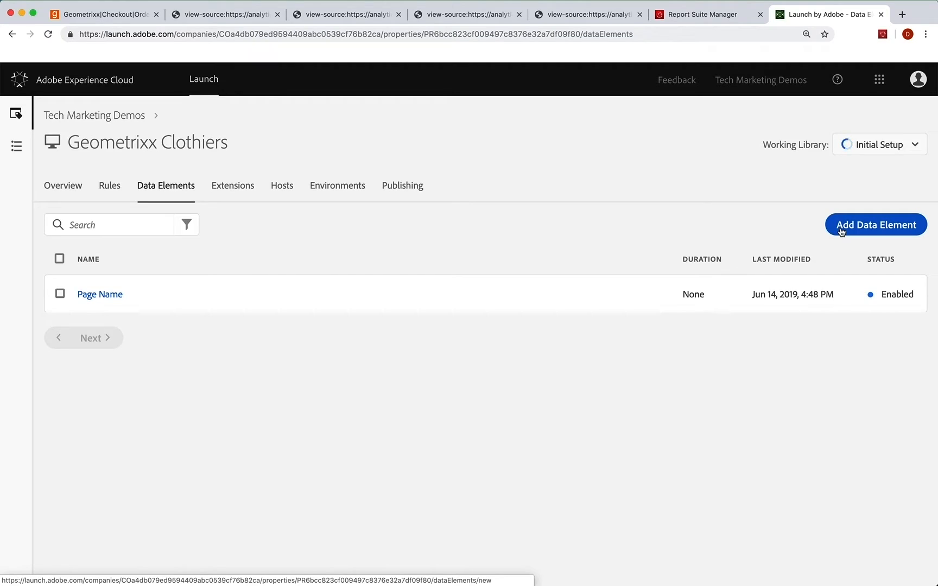
mouse_move(854, 228)
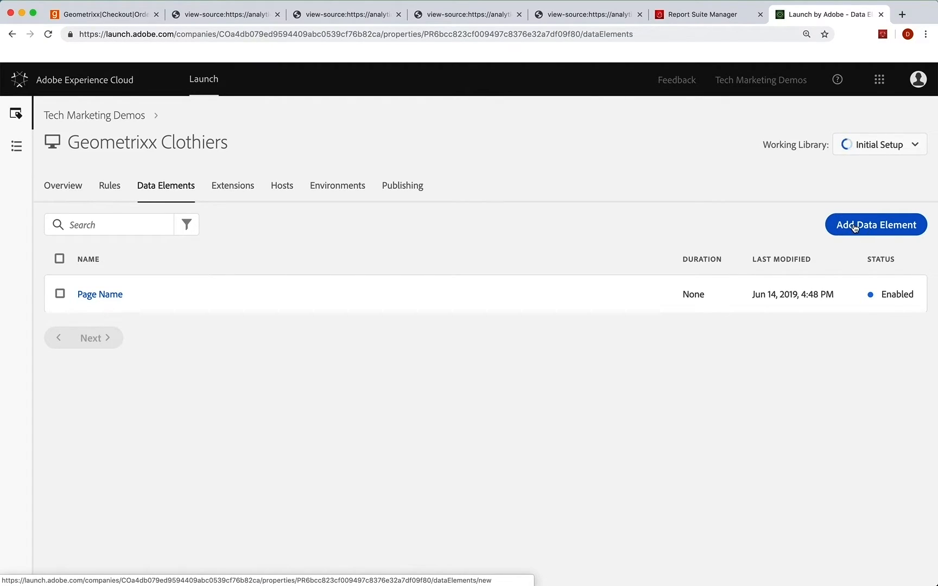
Step: Create a Site Section JavaScript Variable element reading digitalData.page.siteSection, clean text on, saved and built
left_click(876, 225)
type("Site Section")
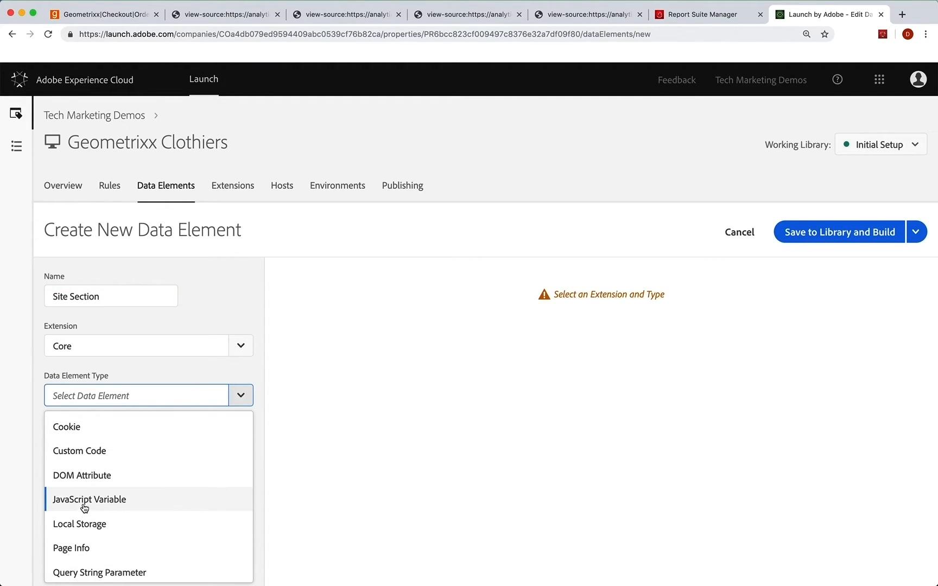
left_click(89, 499)
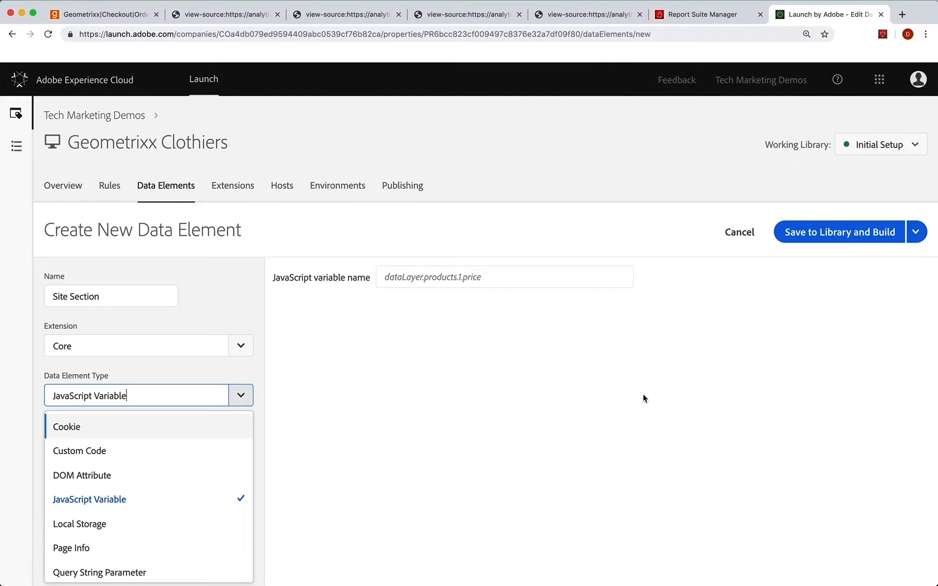
left_click(89, 500)
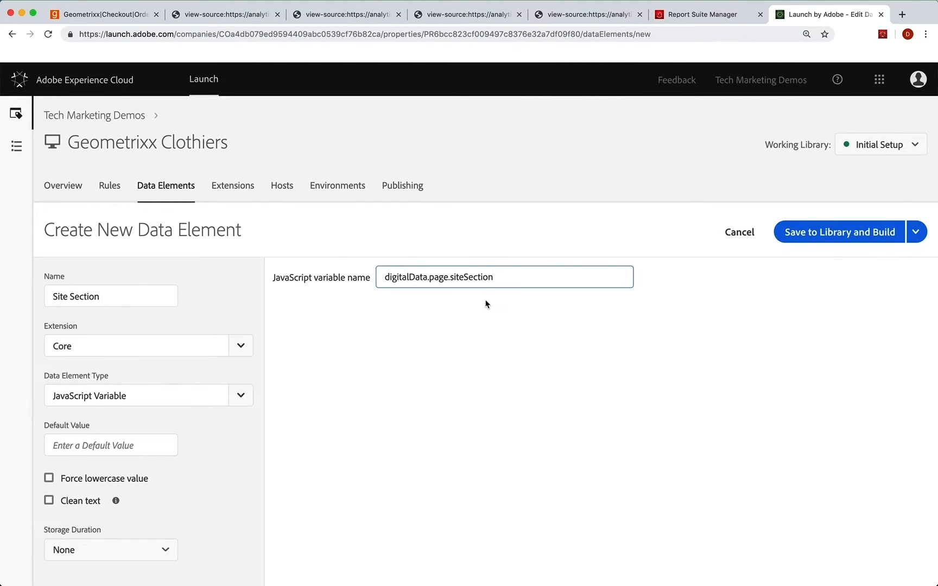
left_click(48, 501)
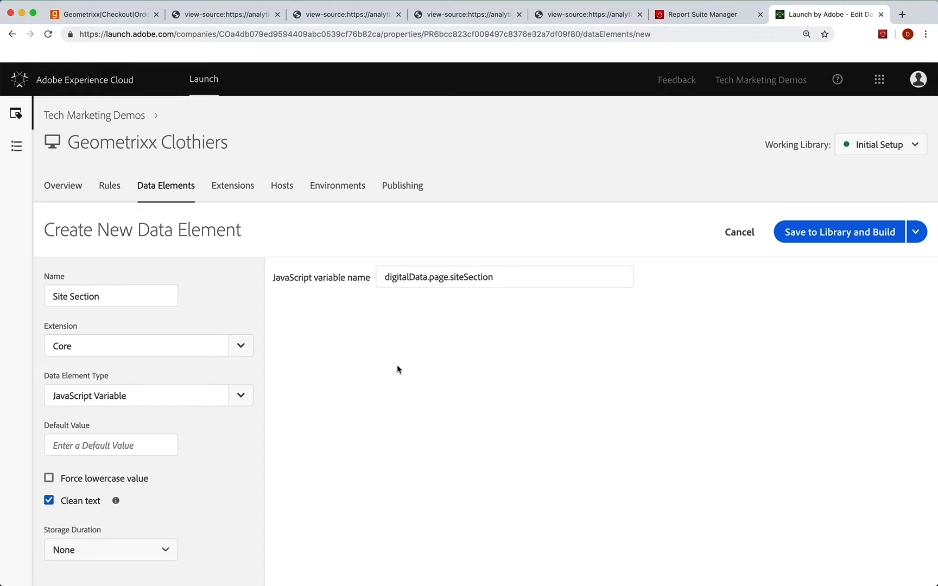
mouse_move(839, 232)
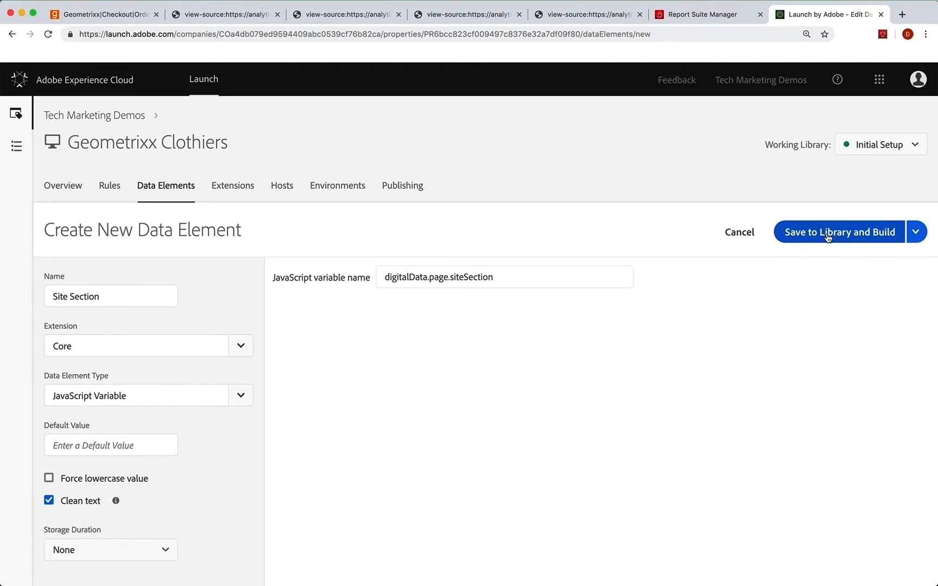
left_click(838, 232)
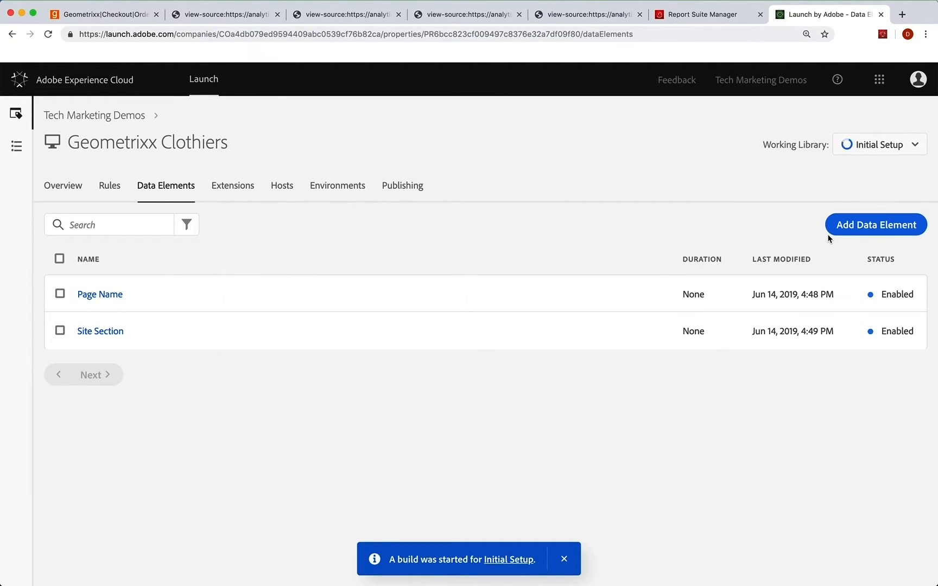
left_click(564, 559)
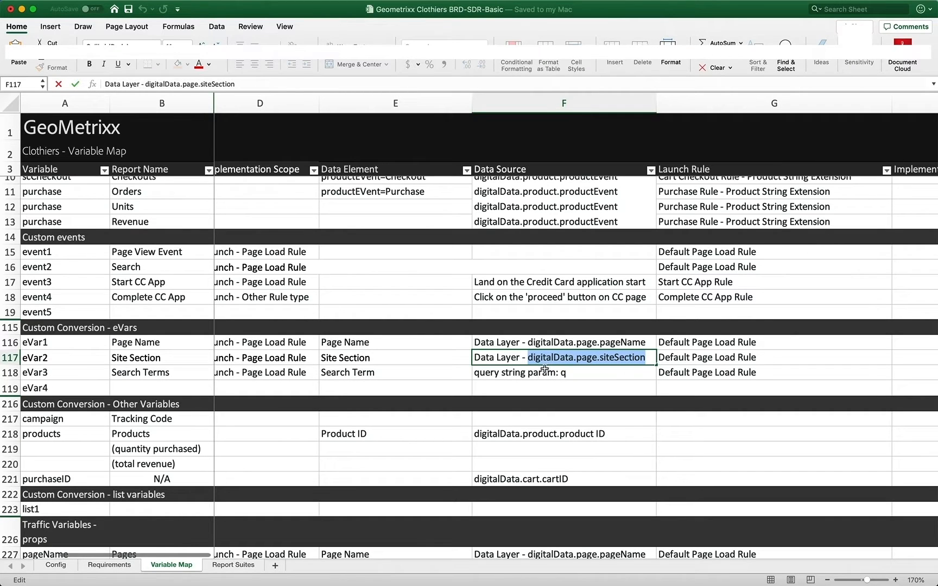
left_click(562, 372)
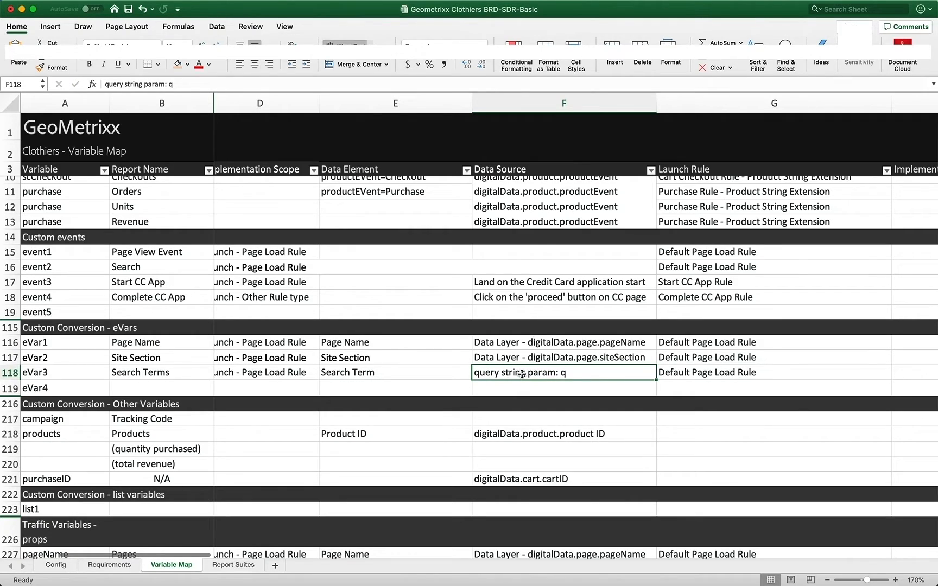
mouse_move(393, 373)
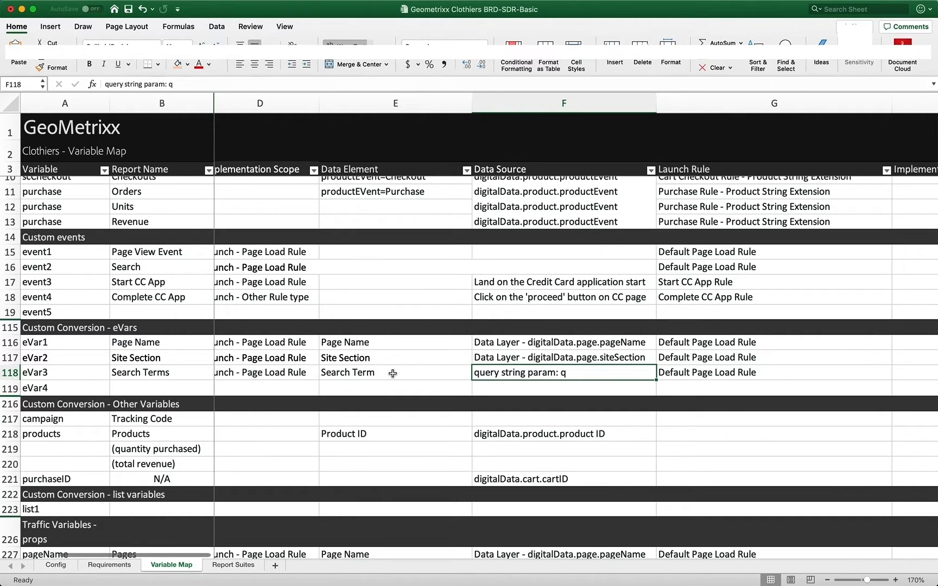
mouse_move(413, 373)
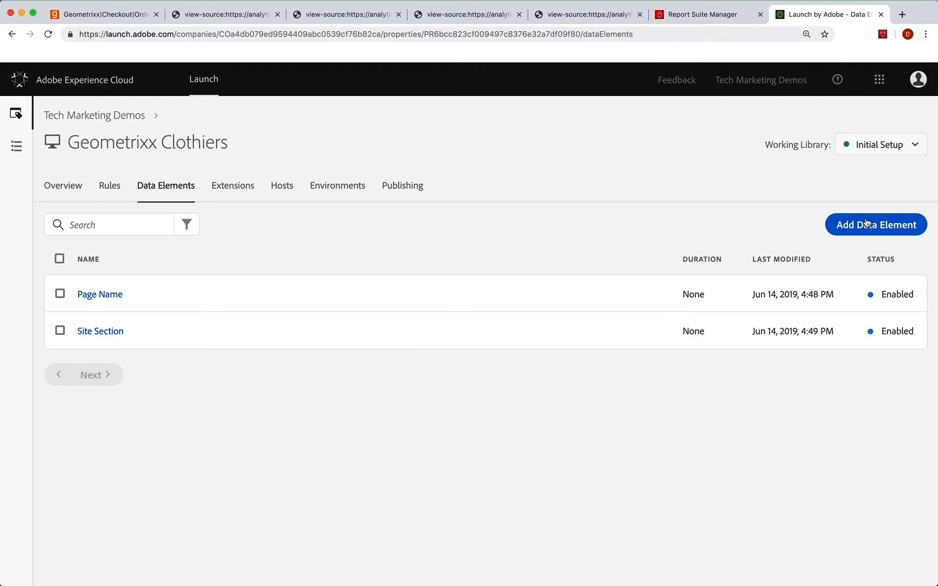
Step: Start a Search Term data element reading query string parameter q
left_click(875, 225)
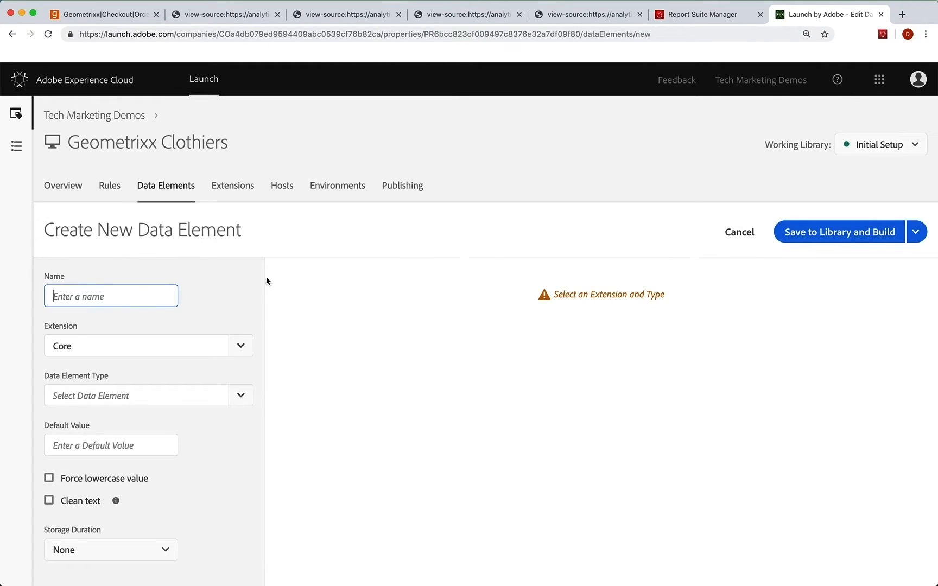
type("Search Term")
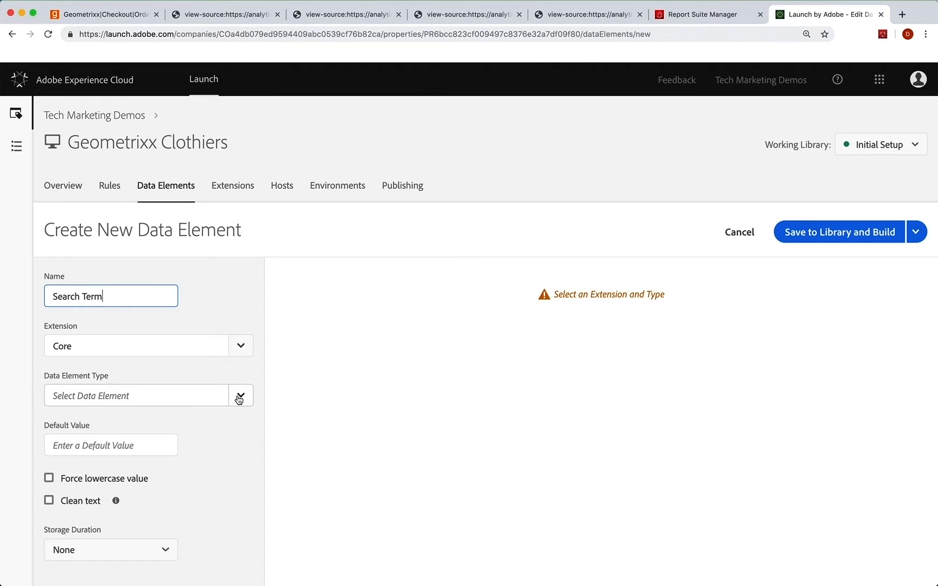
left_click(241, 395)
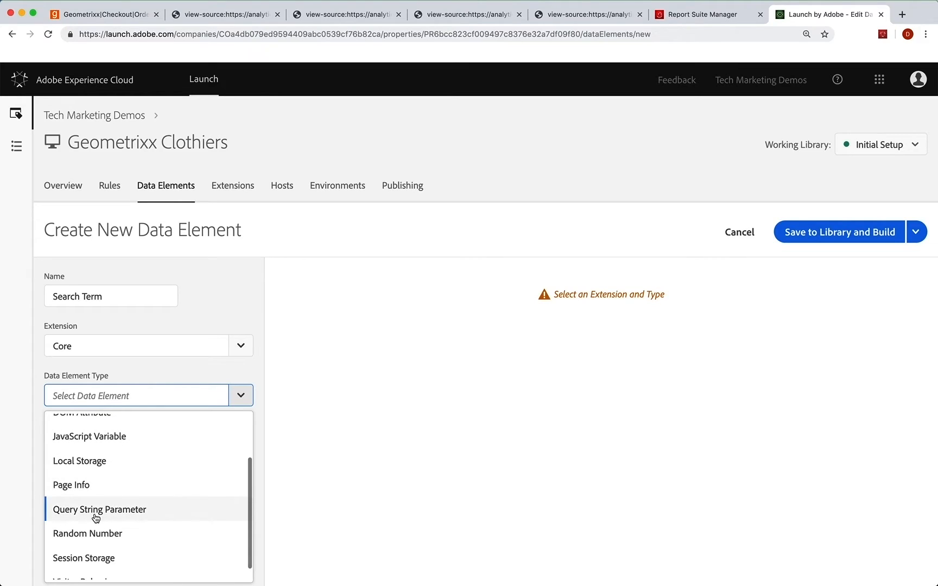
left_click(100, 509)
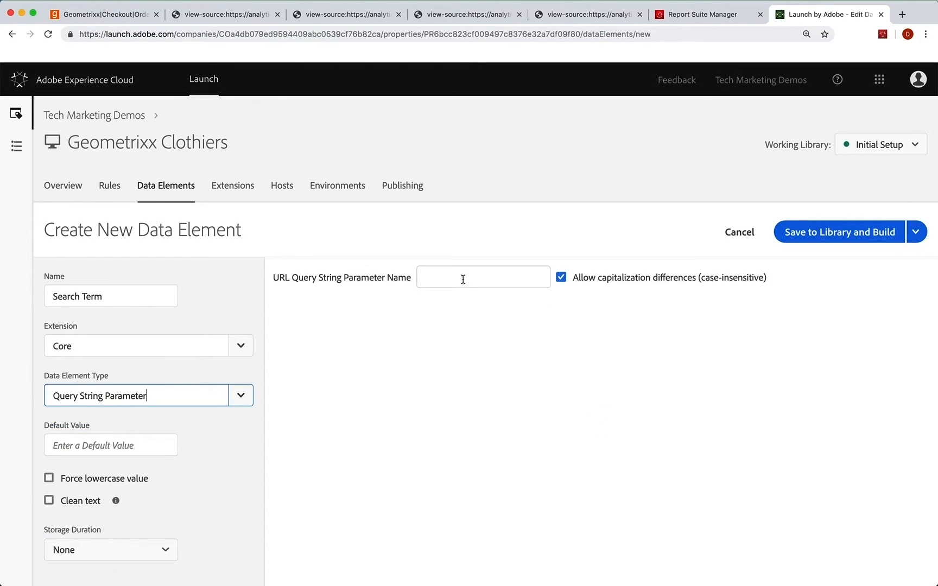
type("q")
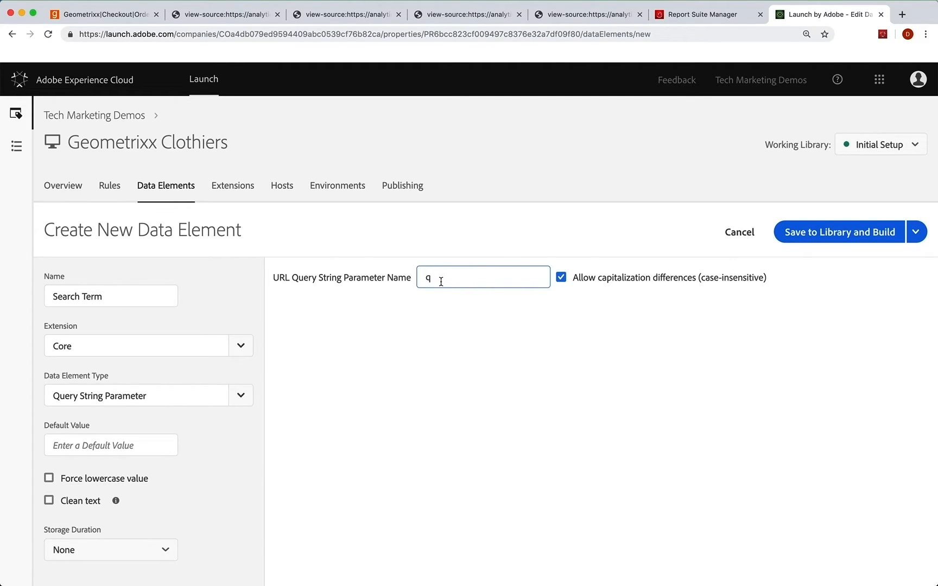
mouse_move(344, 377)
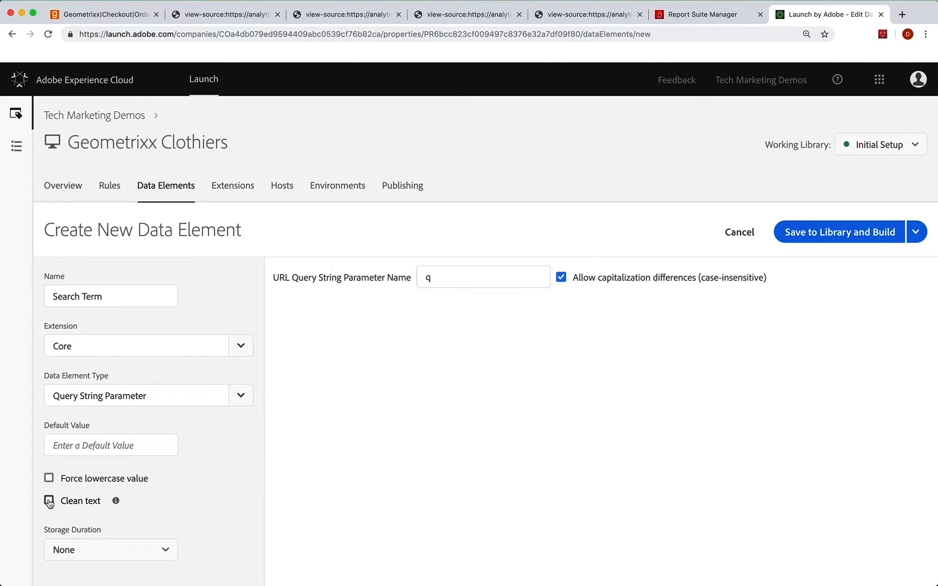
Step: Enable clean text and force lowercase on Search Term, then save to library and build
left_click(49, 500)
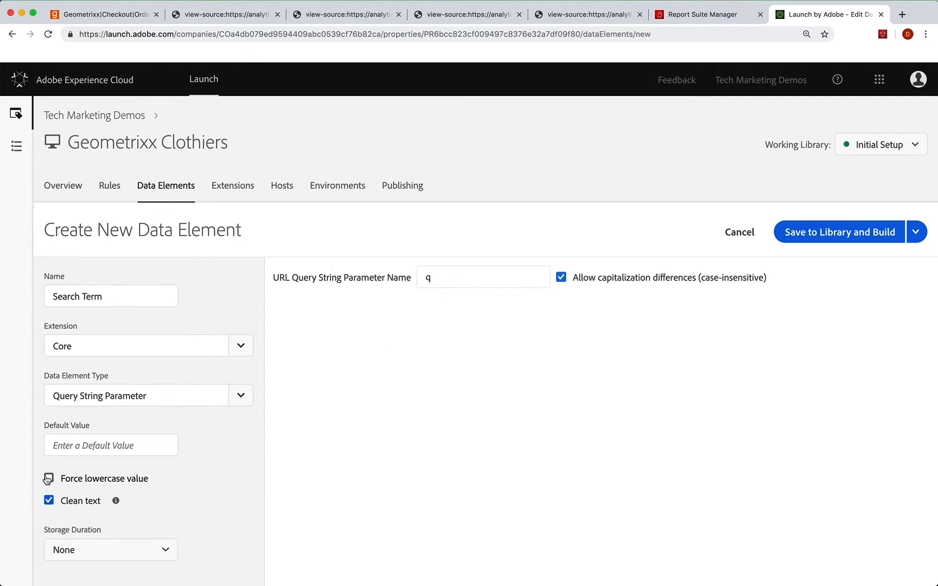
left_click(49, 479)
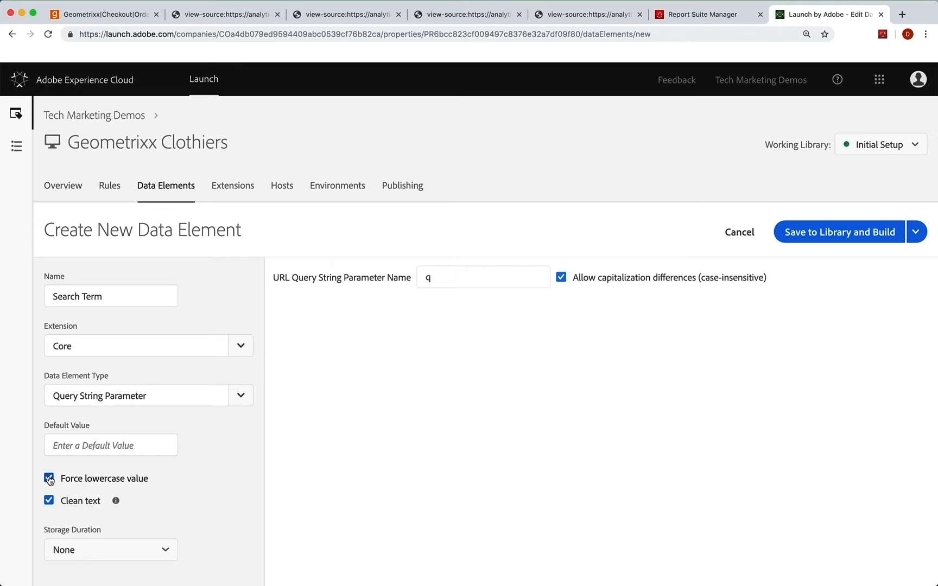
mouse_move(211, 487)
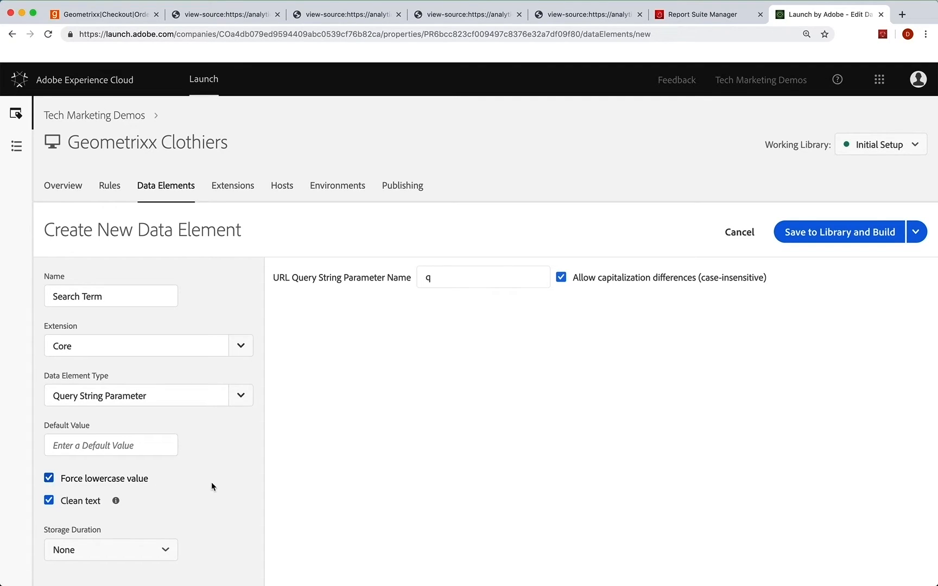
mouse_move(835, 235)
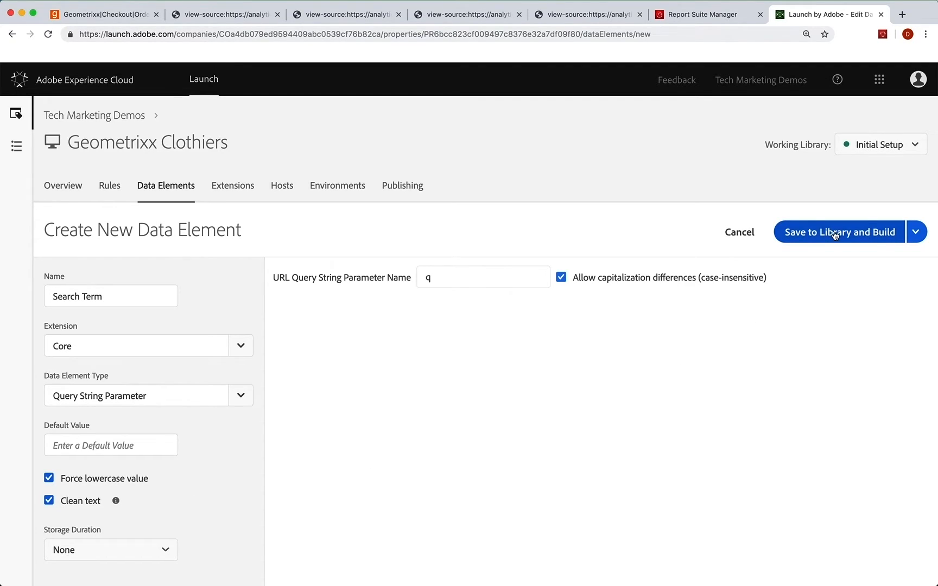
left_click(839, 232)
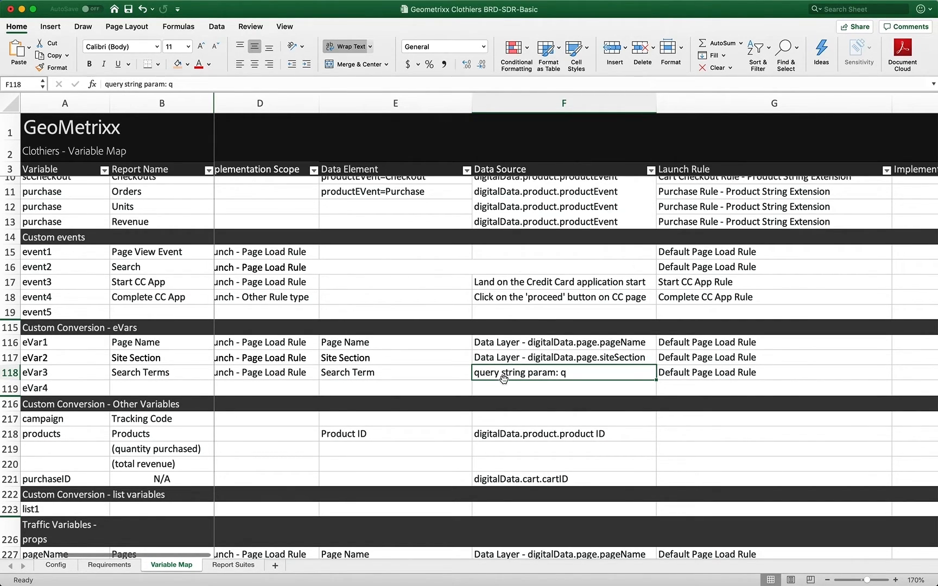
Step: Review the Variable Map's Data Source column and return to the Launch data elements list
scroll("down", 3)
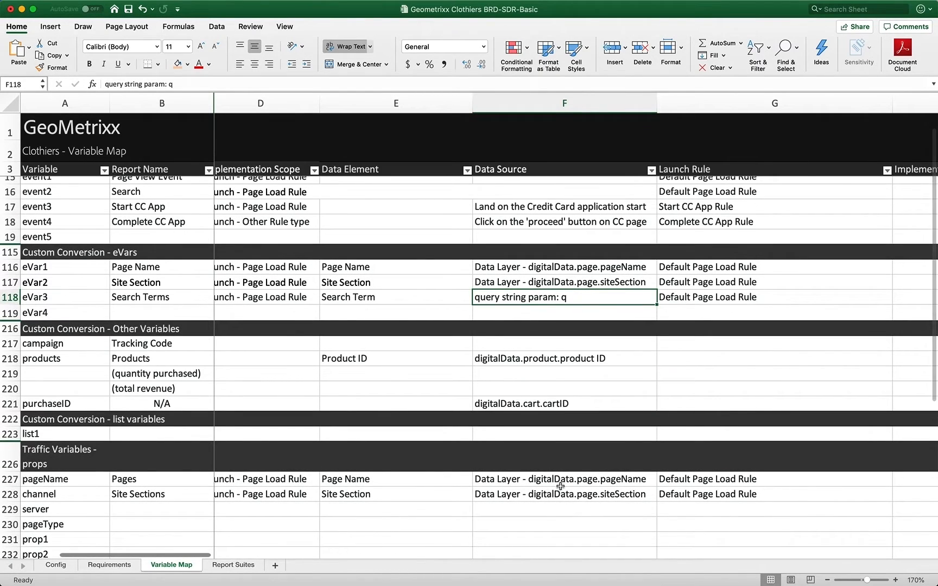
scroll("down", 3)
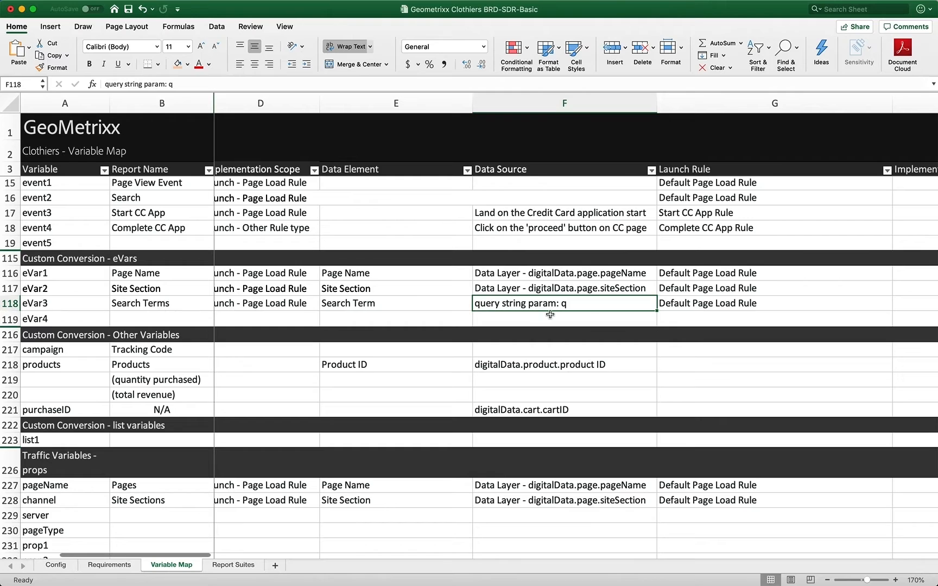
mouse_move(557, 365)
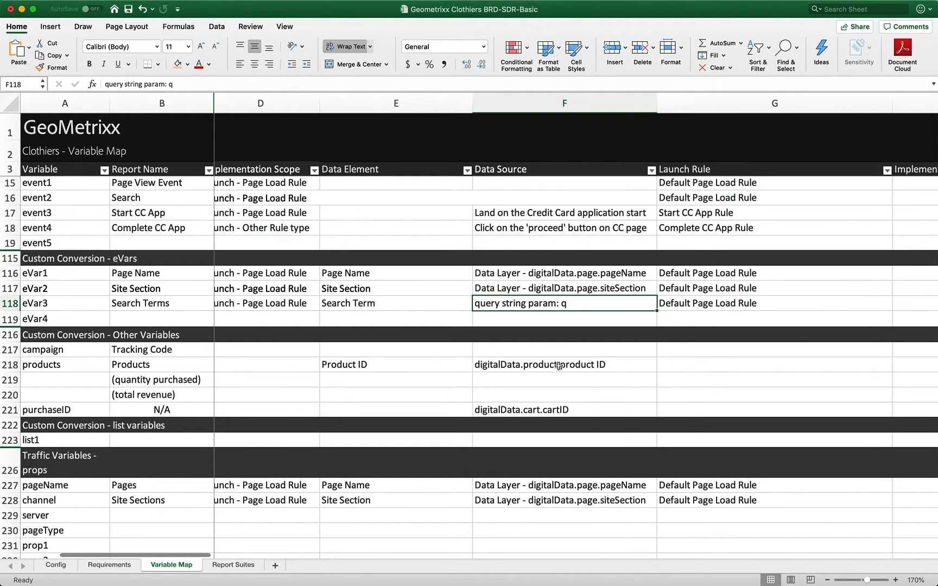
mouse_move(552, 365)
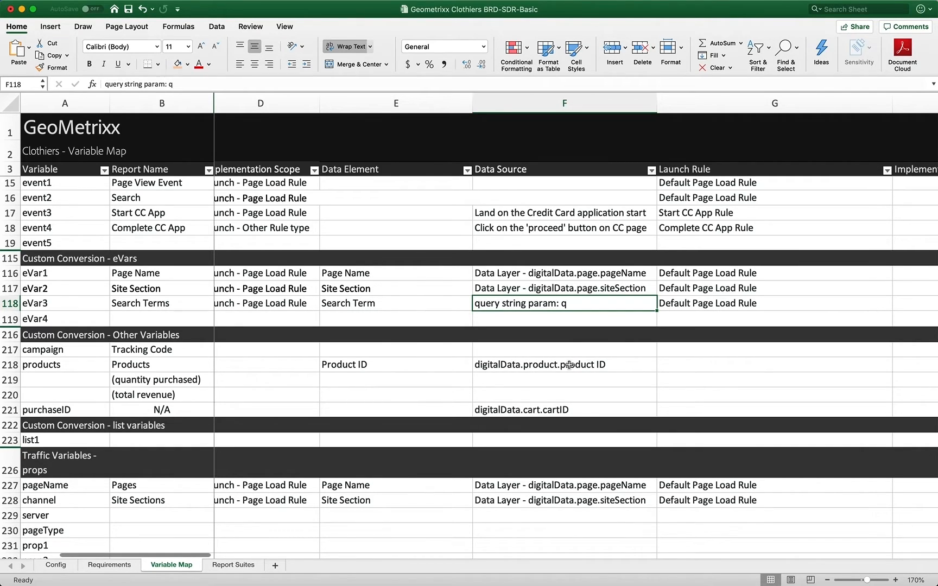
mouse_move(508, 365)
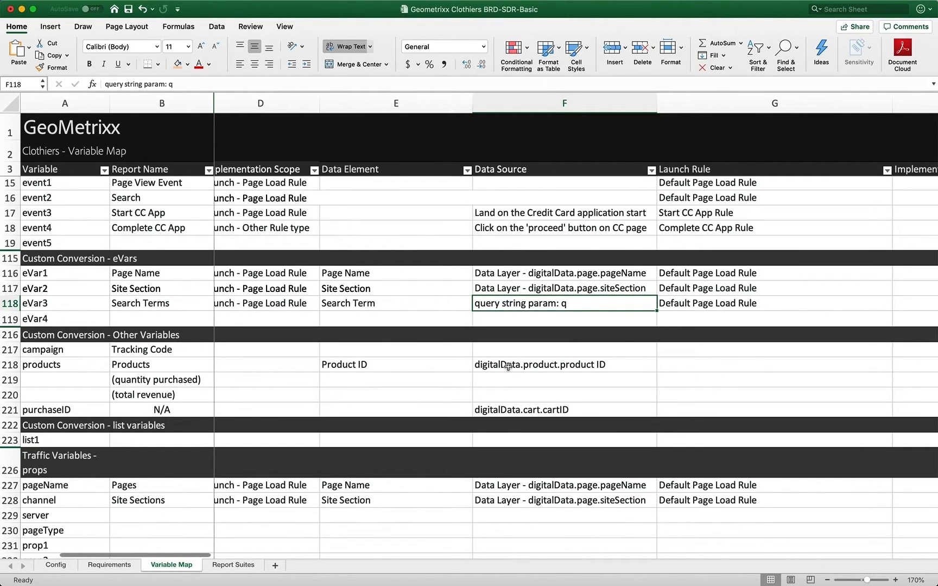
mouse_move(589, 366)
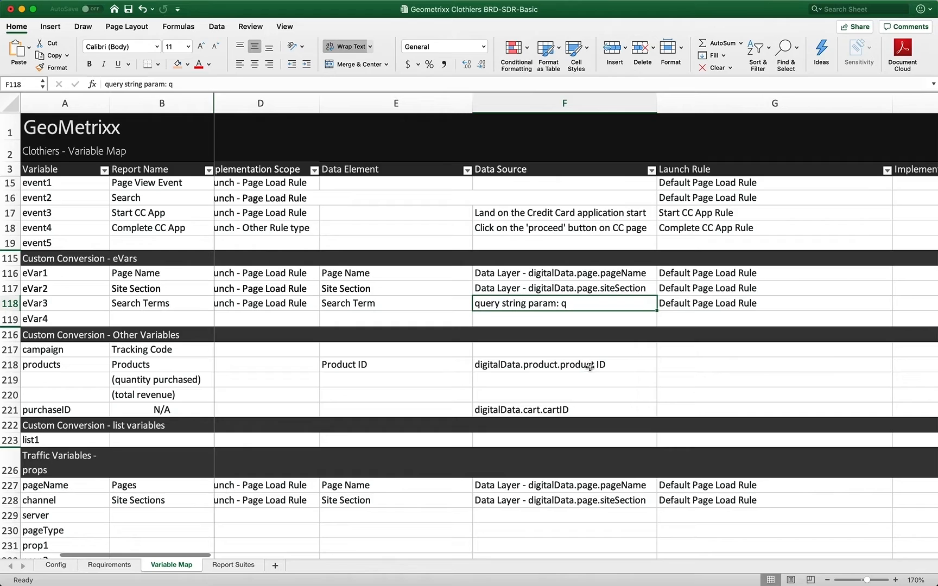
mouse_move(511, 371)
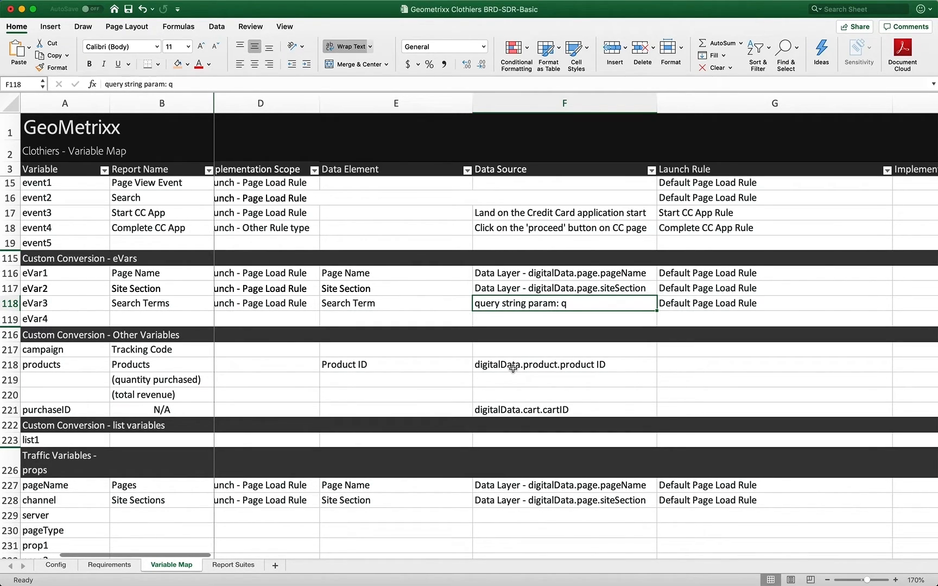
left_click(828, 14)
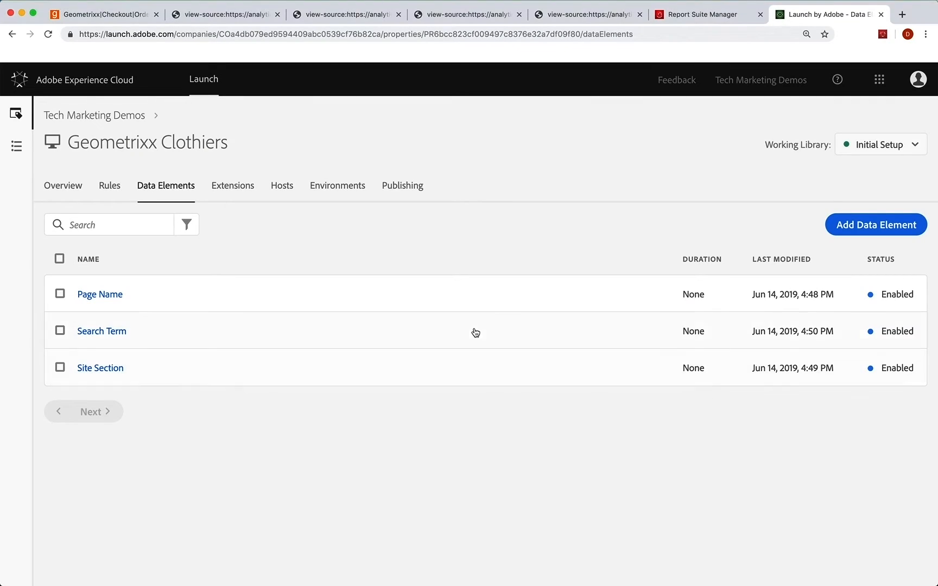
Step: Inspect the shipping page source's product layer: Checkout event, productID 201233, product name Tuxedo
left_click(224, 14)
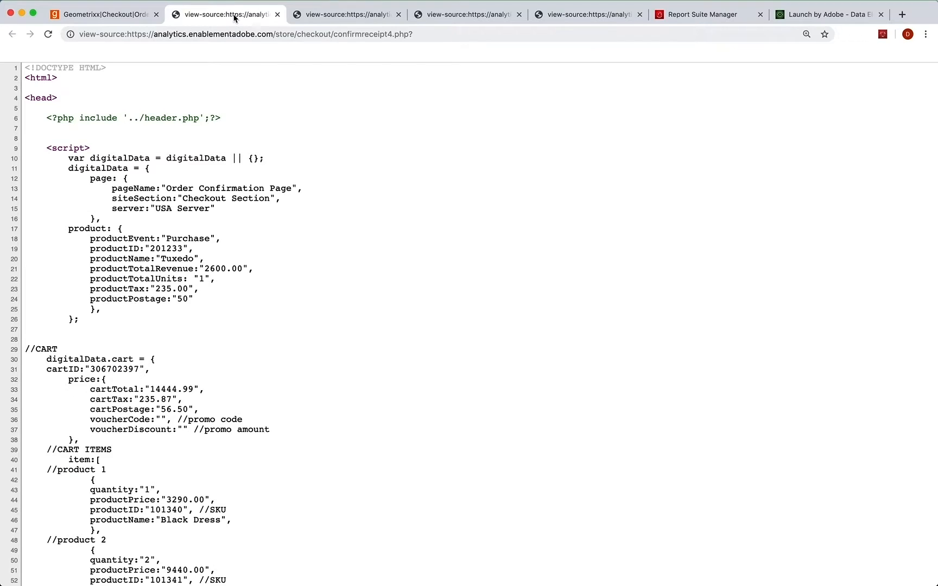
scroll("down", 3)
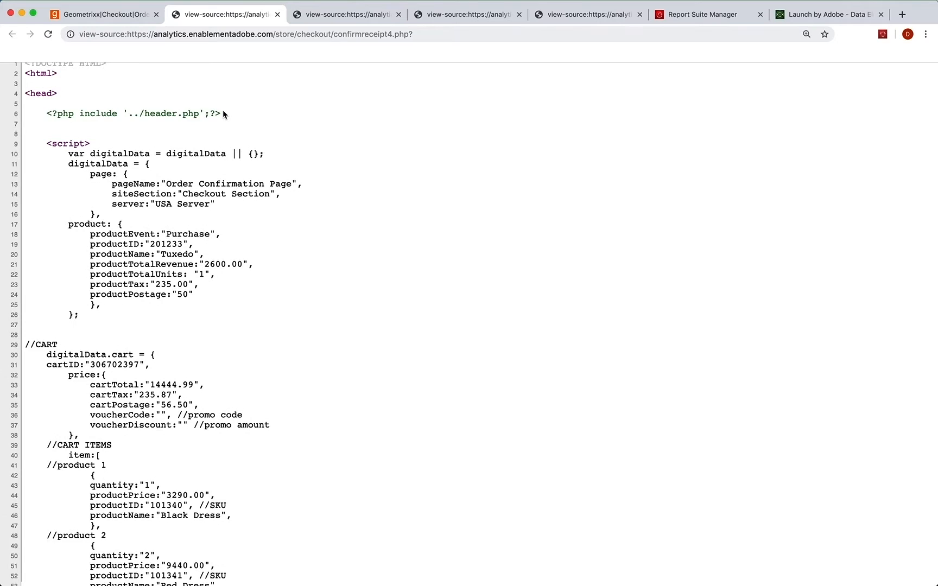
left_click(346, 13)
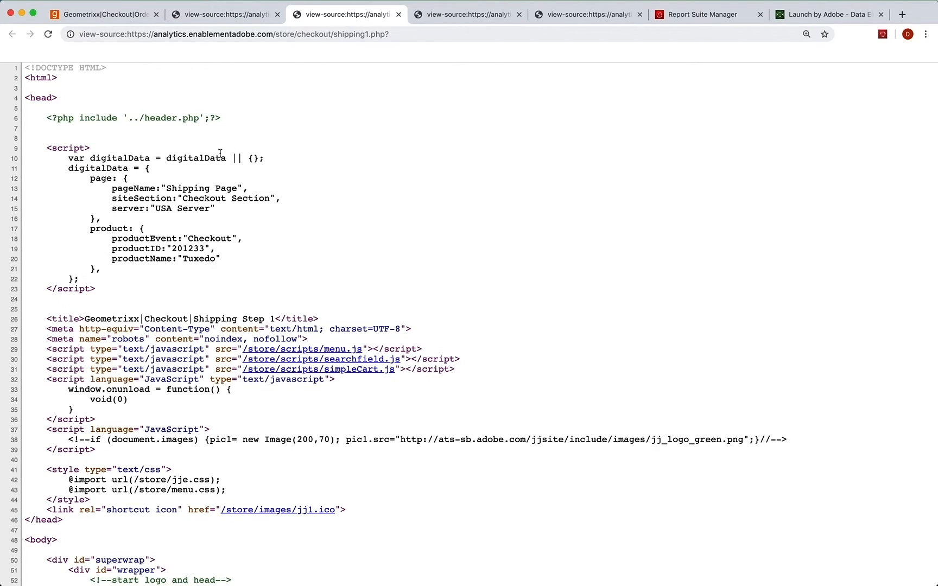
double_click(209, 238)
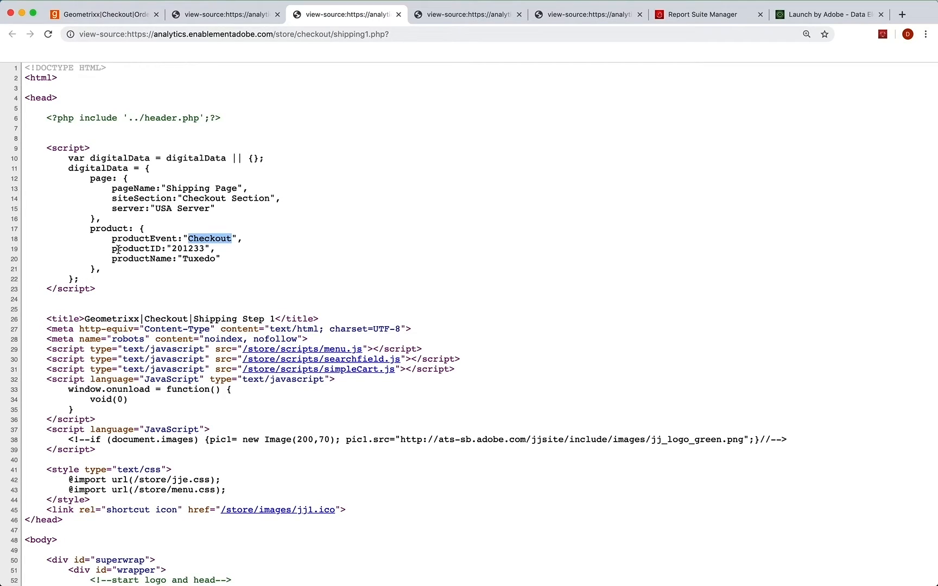
double_click(139, 248)
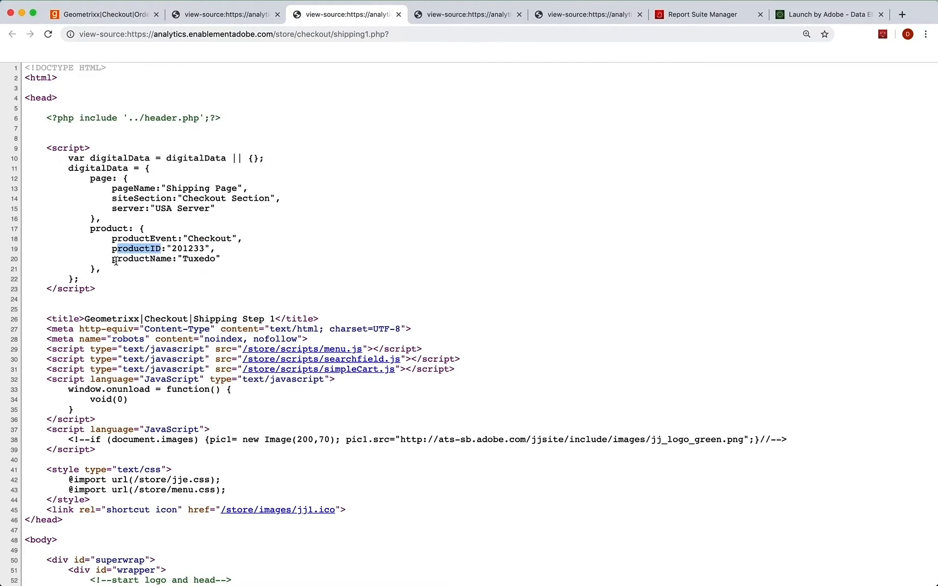
double_click(166, 258)
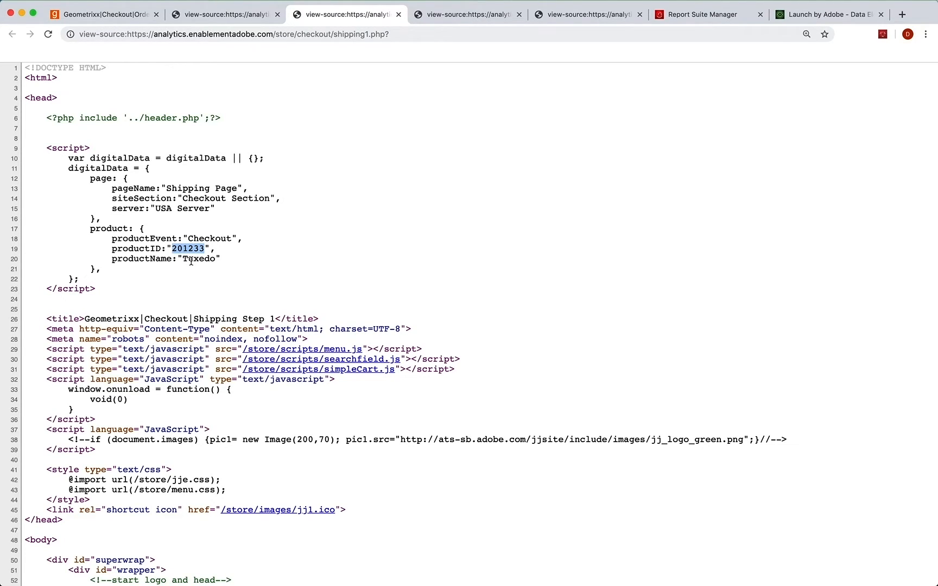
double_click(199, 259)
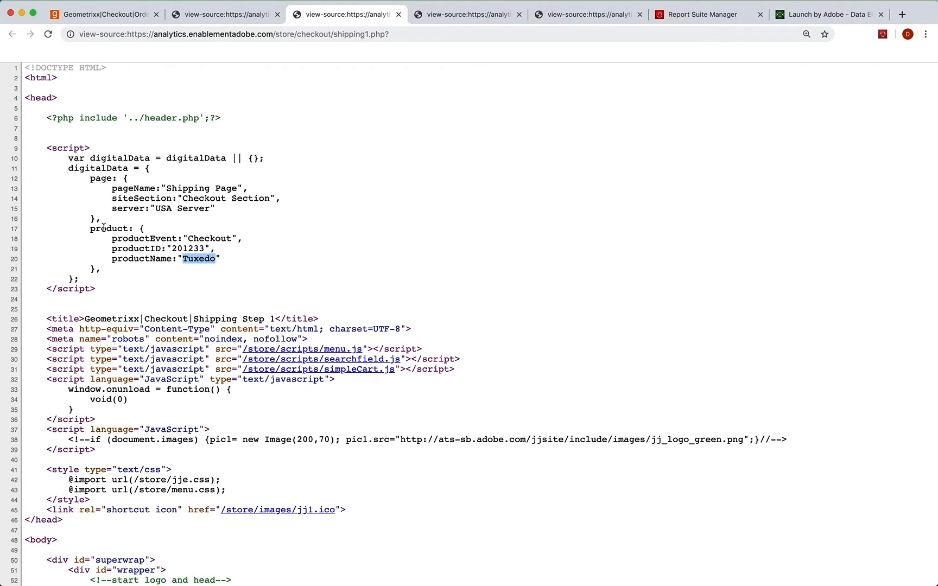
mouse_move(134, 249)
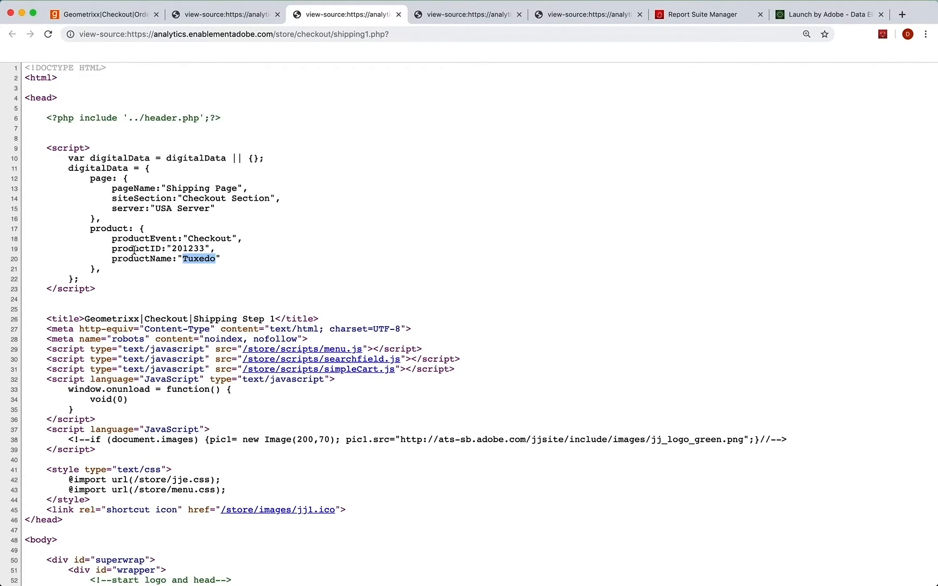
double_click(136, 249)
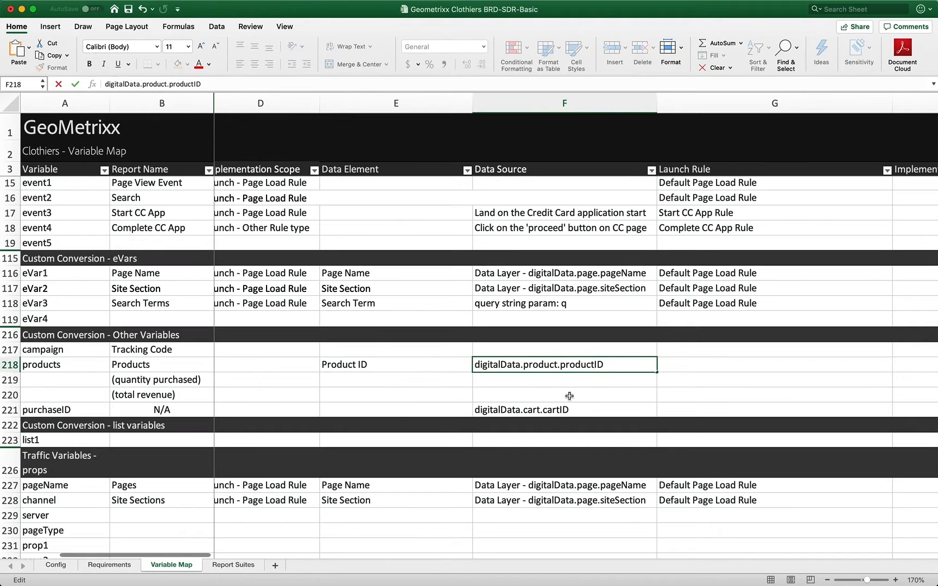
Step: Correct the spreadsheet's products data source to digitalData.product.productID
double_click(564, 364)
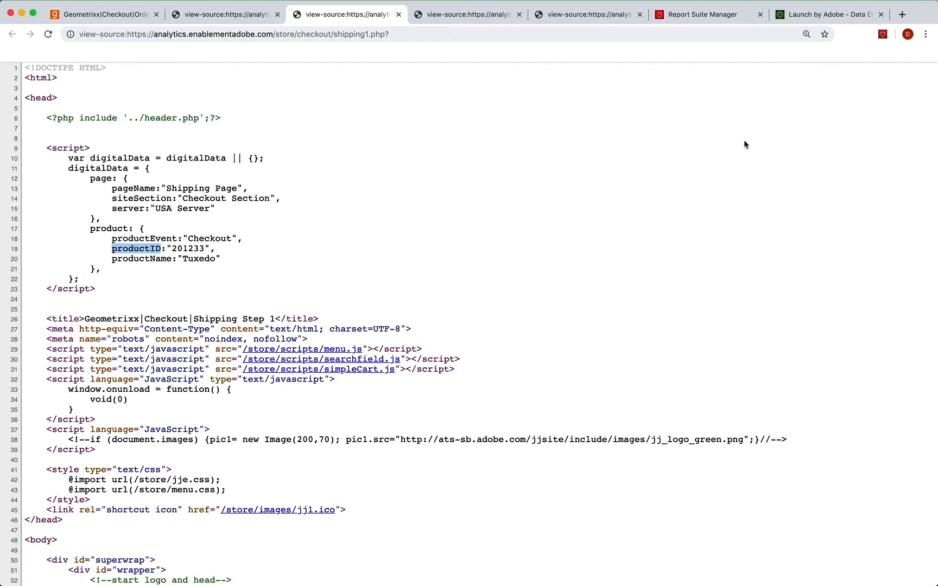
Step: Create a Product ID JavaScript Variable element reading digitalData.product.productID and save it
left_click(829, 14)
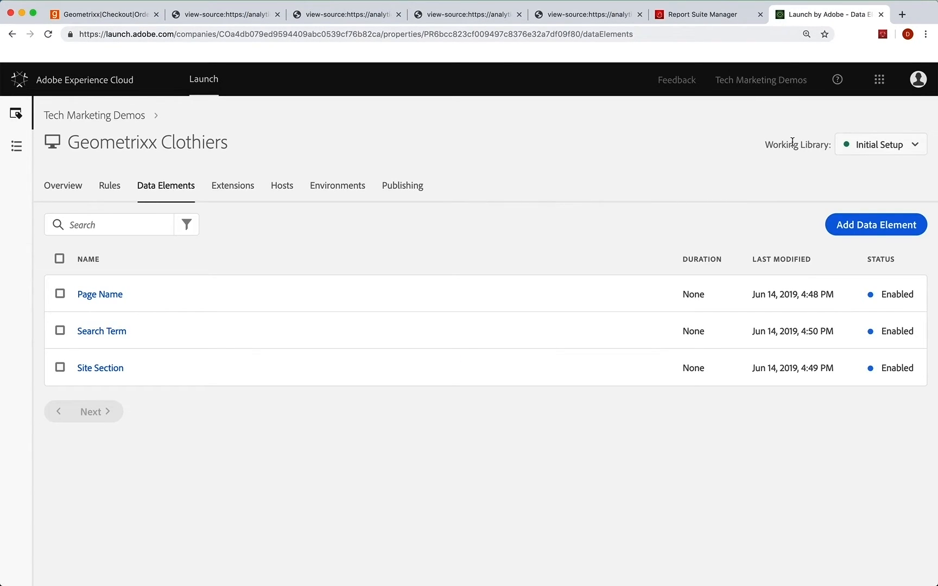
left_click(874, 225)
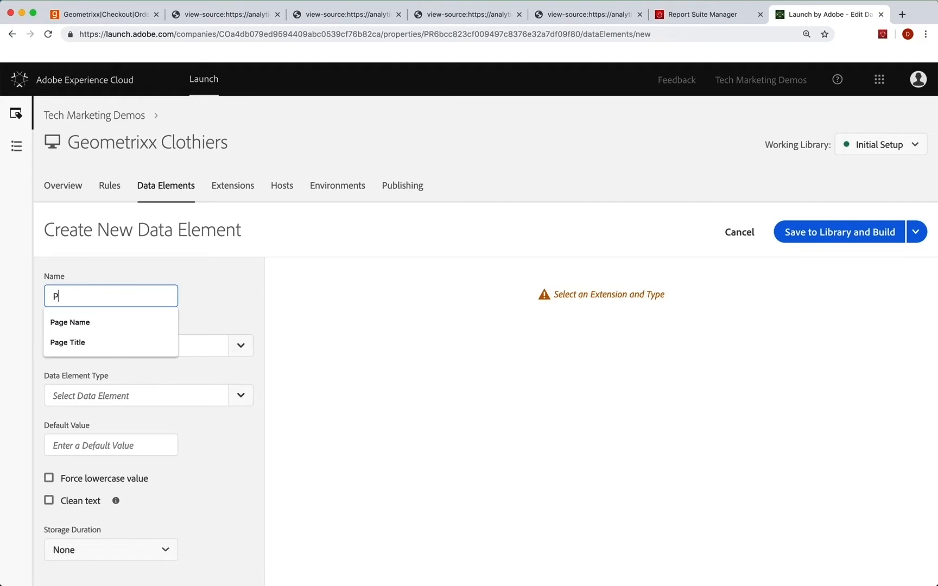
type("roduct ID")
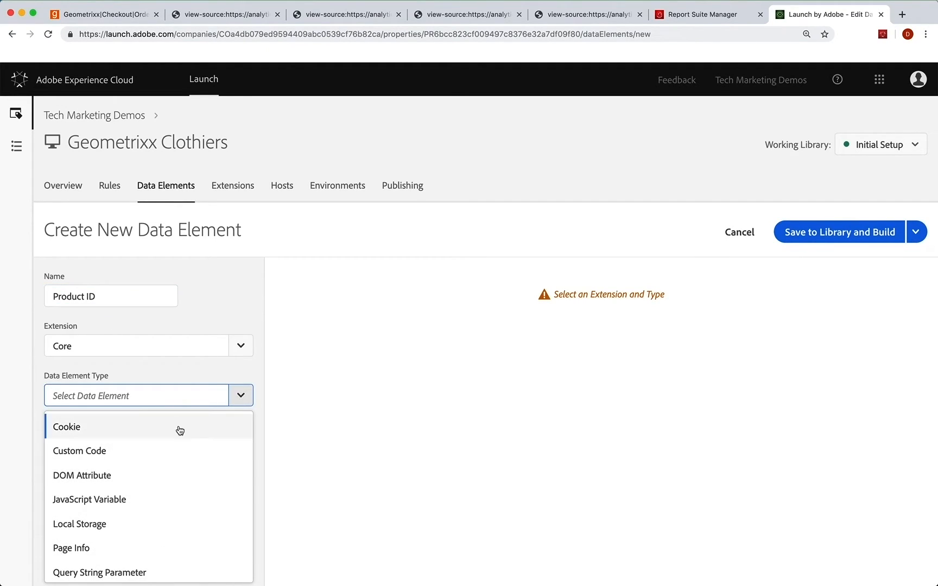
left_click(89, 499)
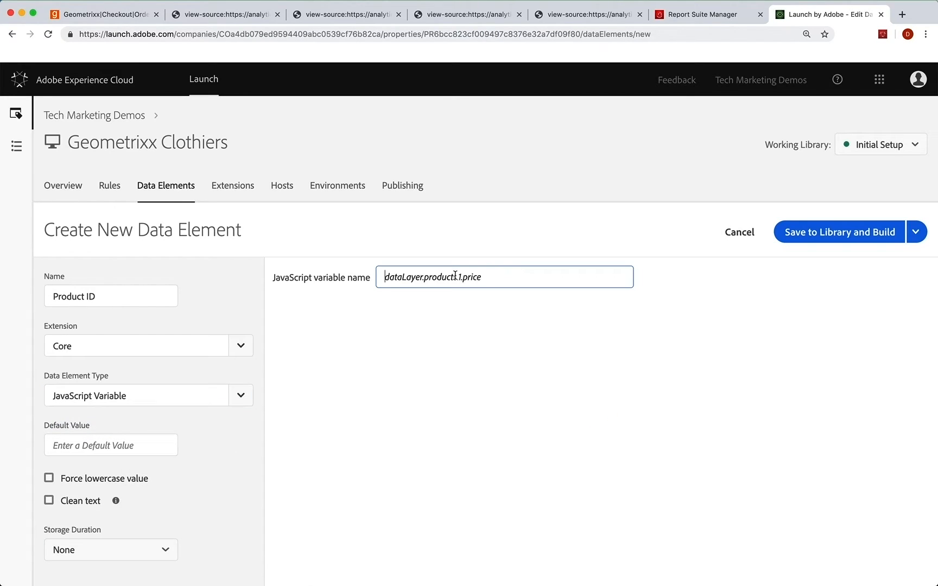
type("digitalData.product.productID")
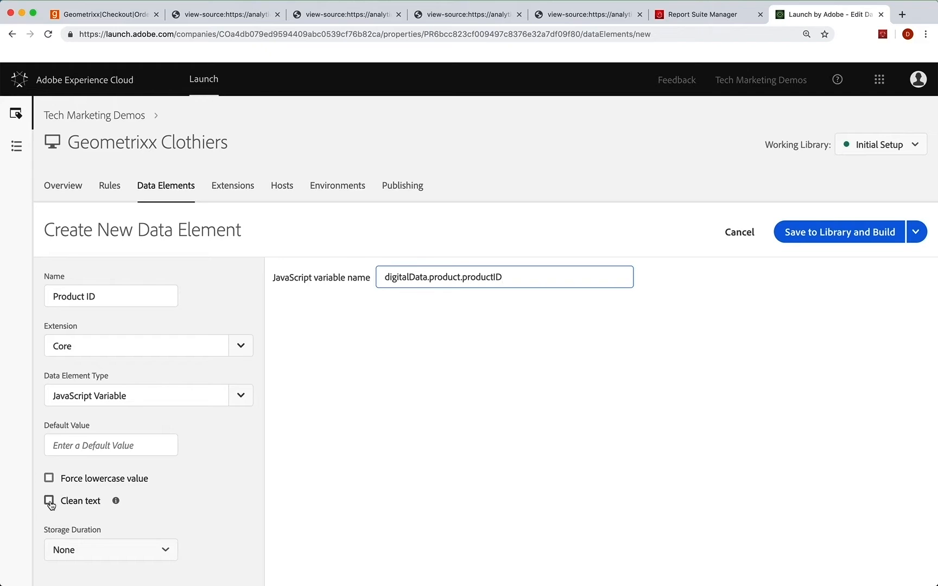
left_click(49, 500)
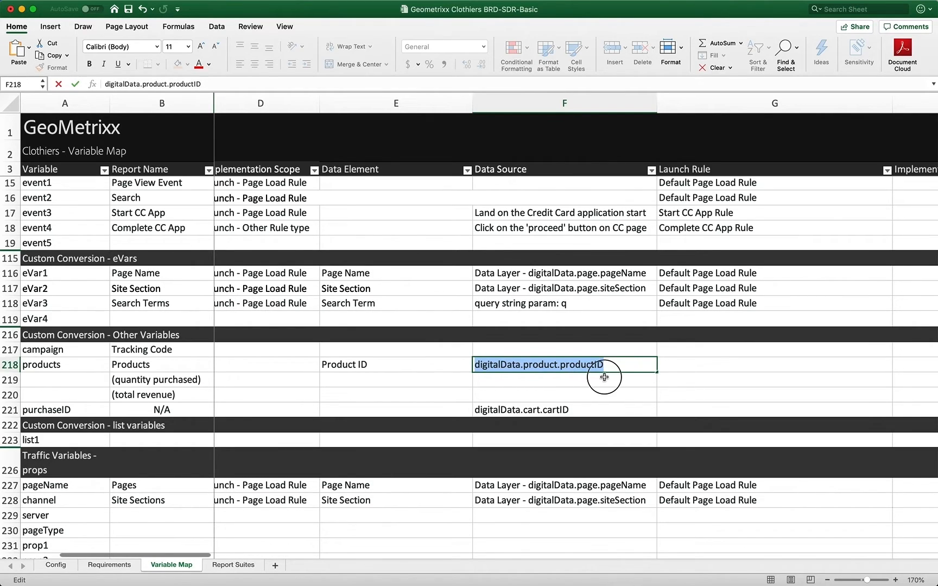
Step: Select the three eVar data element names in the Variable Map to review the predefined product events
left_click(395, 365)
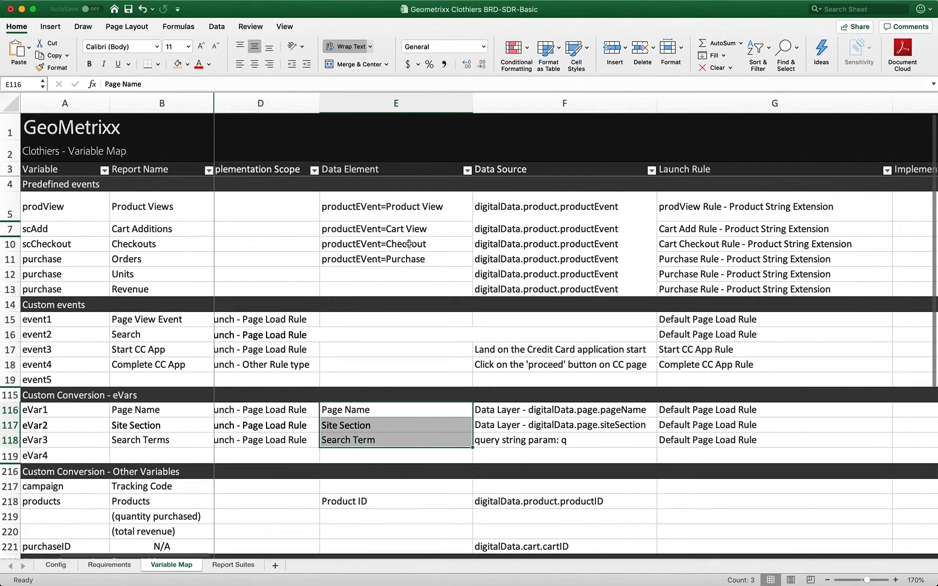
mouse_move(358, 209)
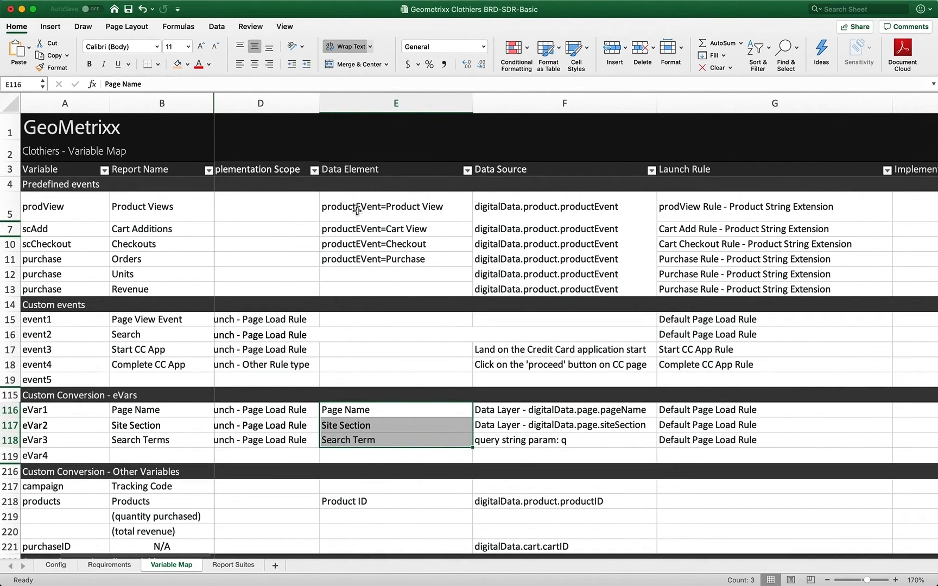
mouse_move(549, 214)
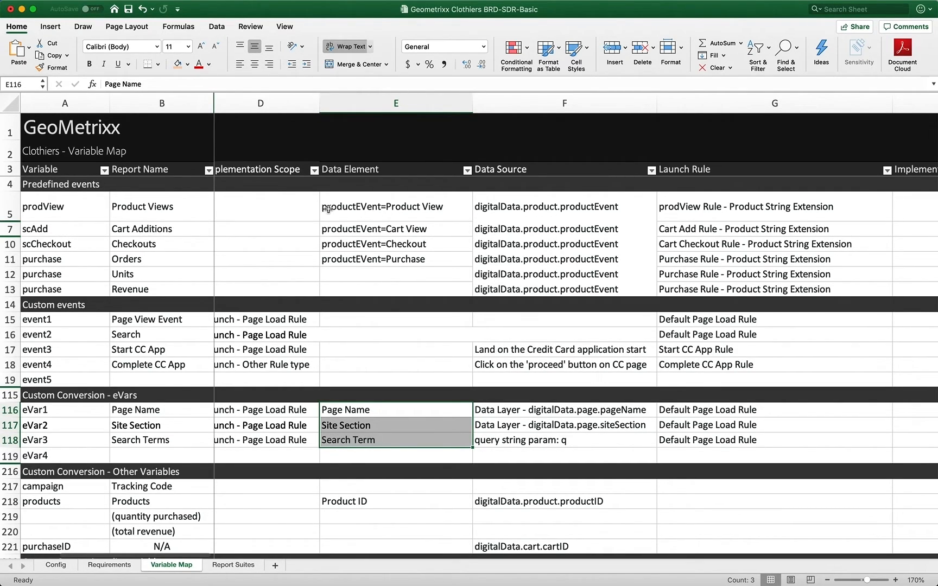
mouse_move(404, 212)
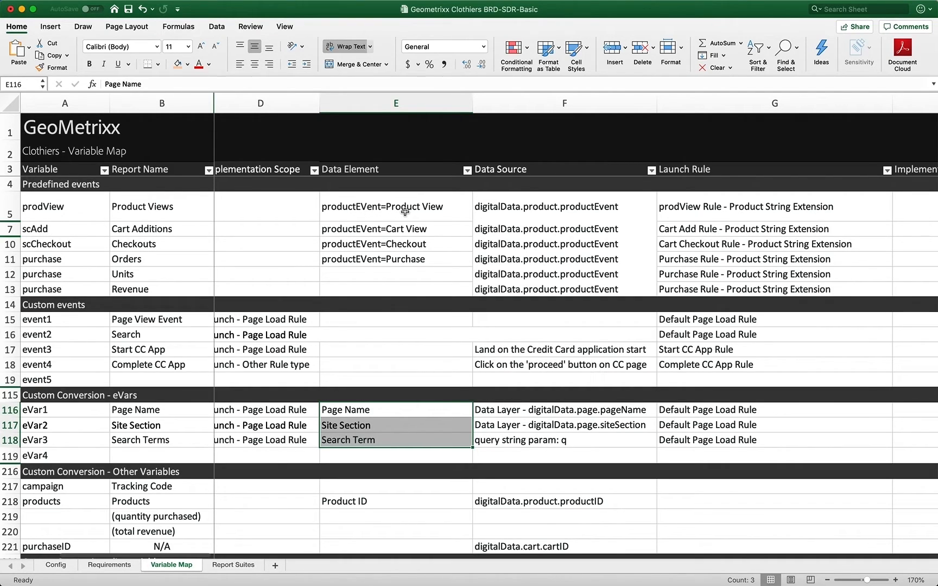
mouse_move(406, 245)
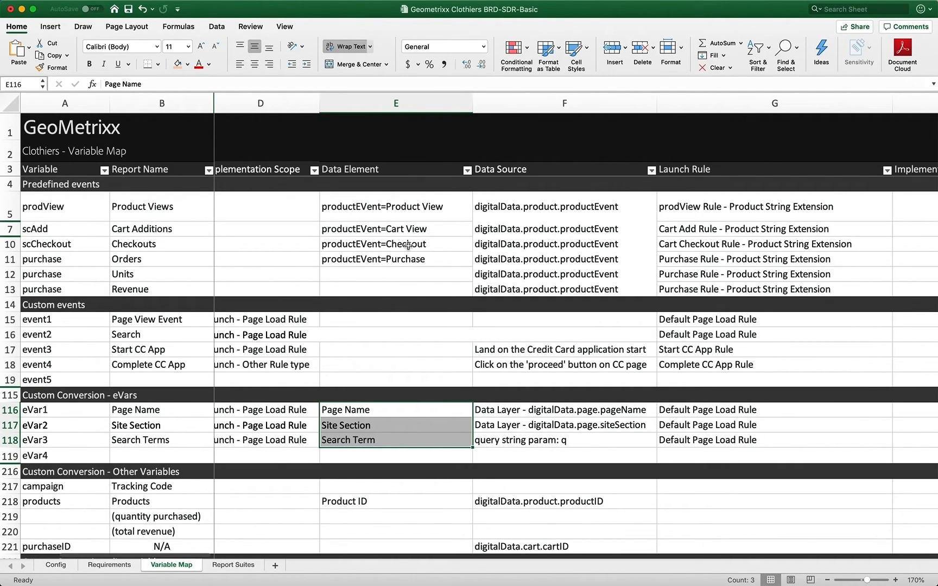
mouse_move(375, 215)
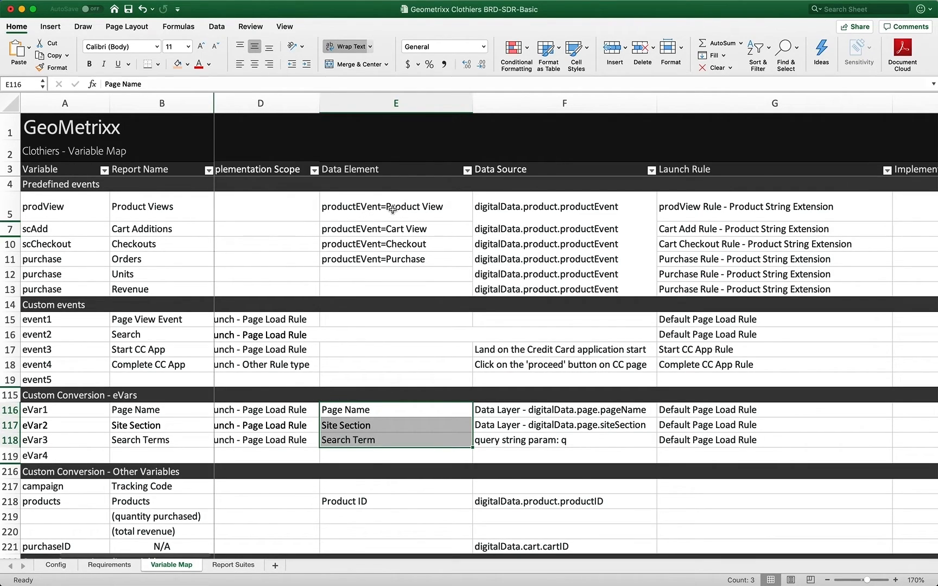
mouse_move(546, 207)
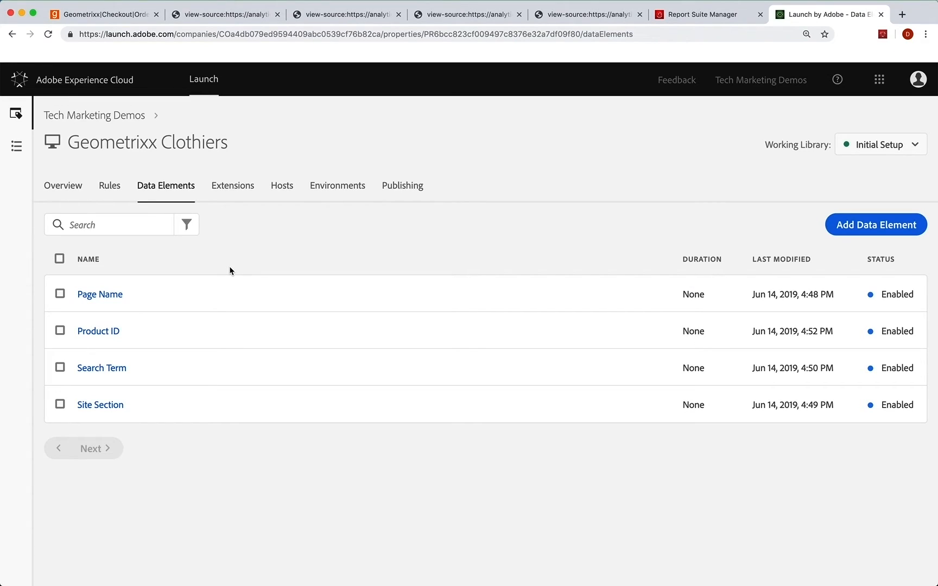
Step: Look up the productEvent key in the shipping page's data layer source, then return to Launch
left_click(344, 14)
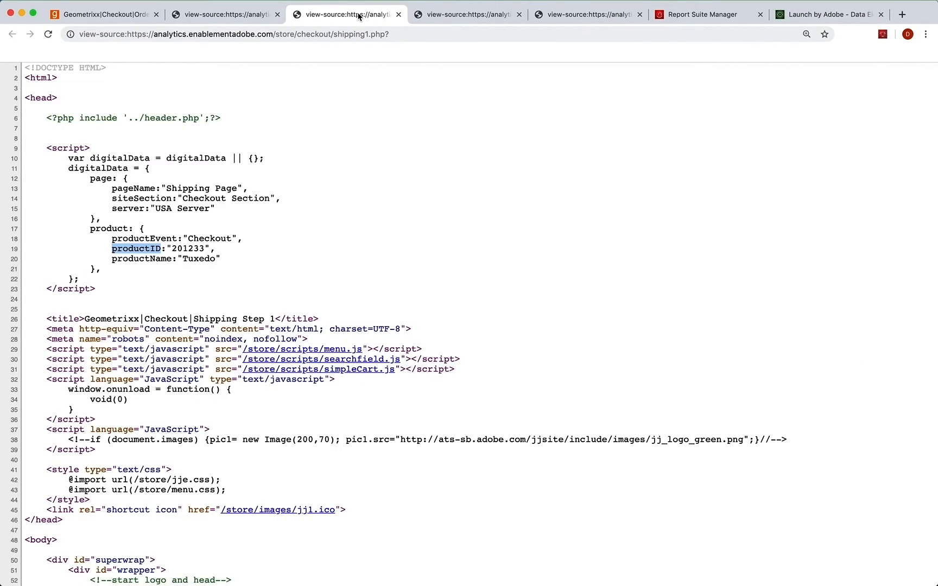
mouse_move(136, 239)
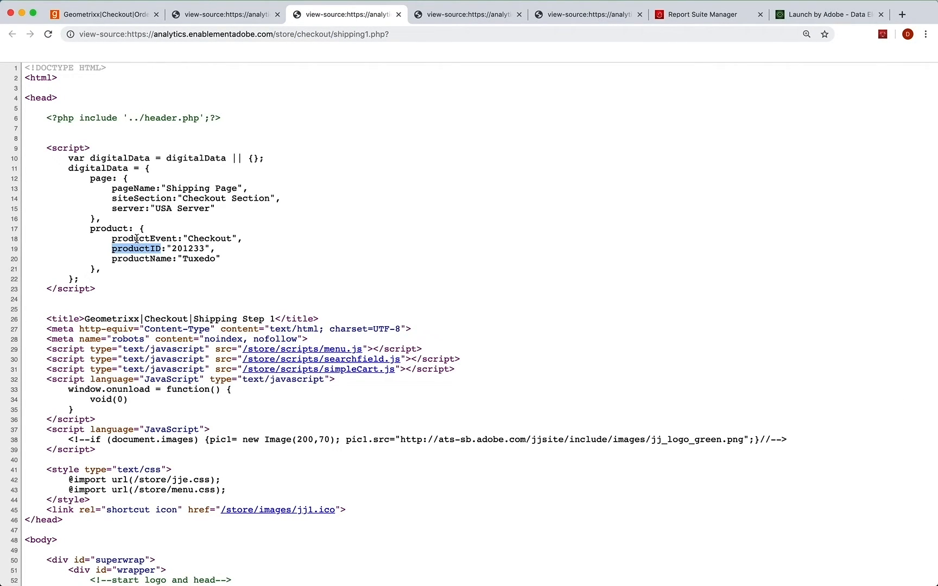
double_click(143, 238)
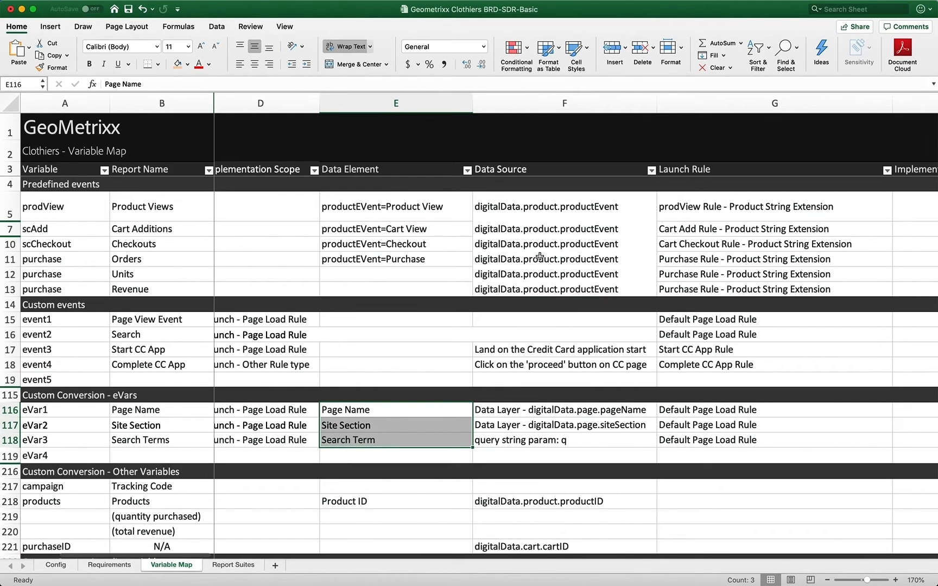
double_click(562, 258)
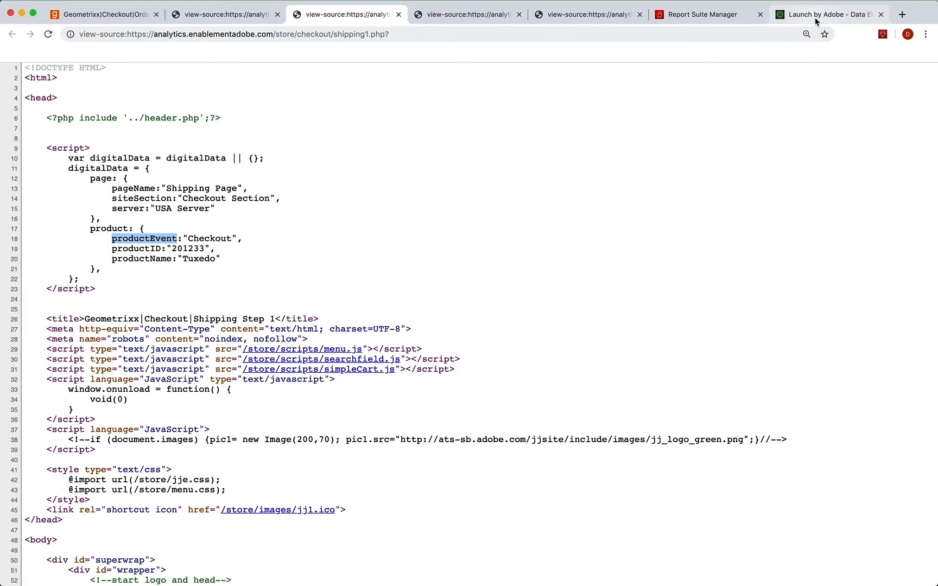
left_click(828, 14)
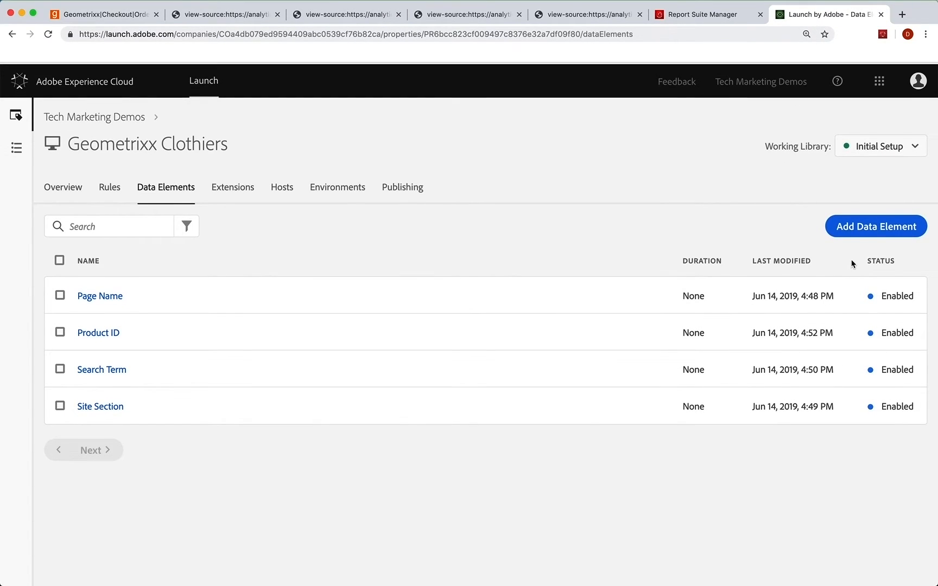
Step: Create a Product Event JavaScript Variable element reading digitalData.product.productEvent with clean text, saved to library
left_click(875, 226)
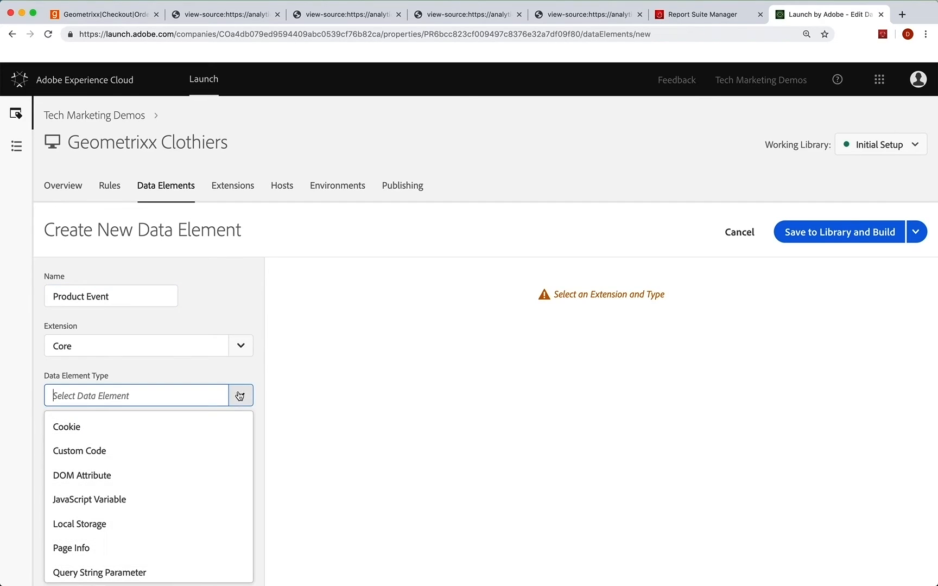
left_click(89, 500)
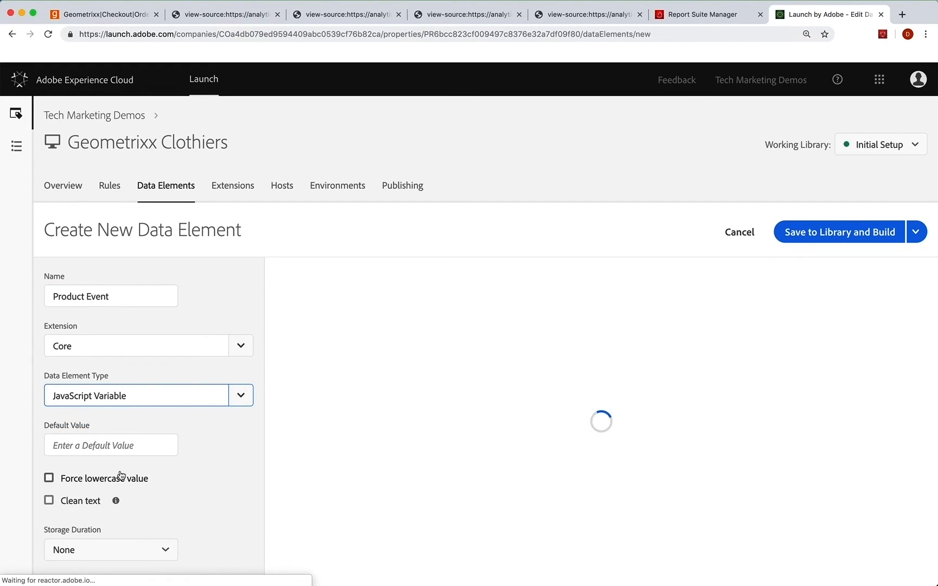
type("dataLayer.products.1.price")
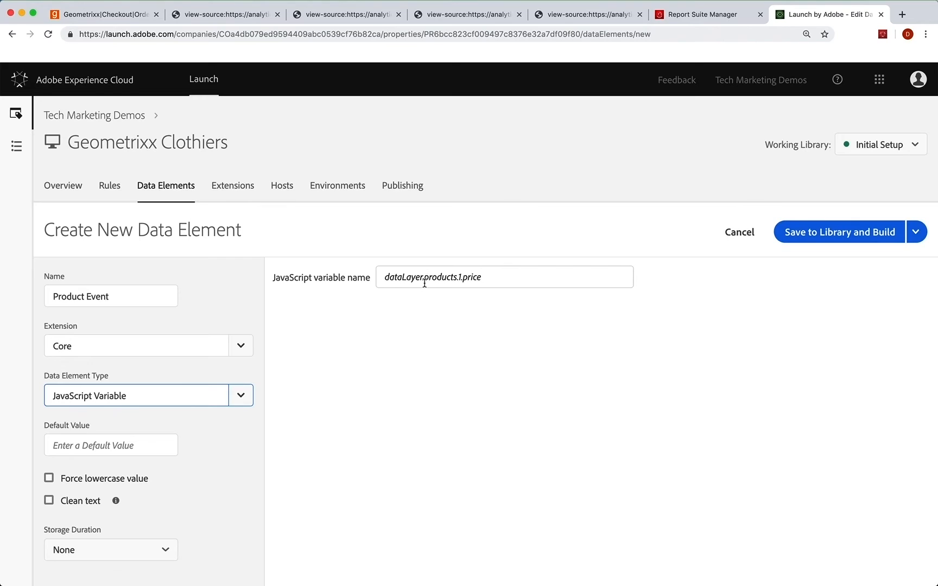
type("digitalData.product.productEvent")
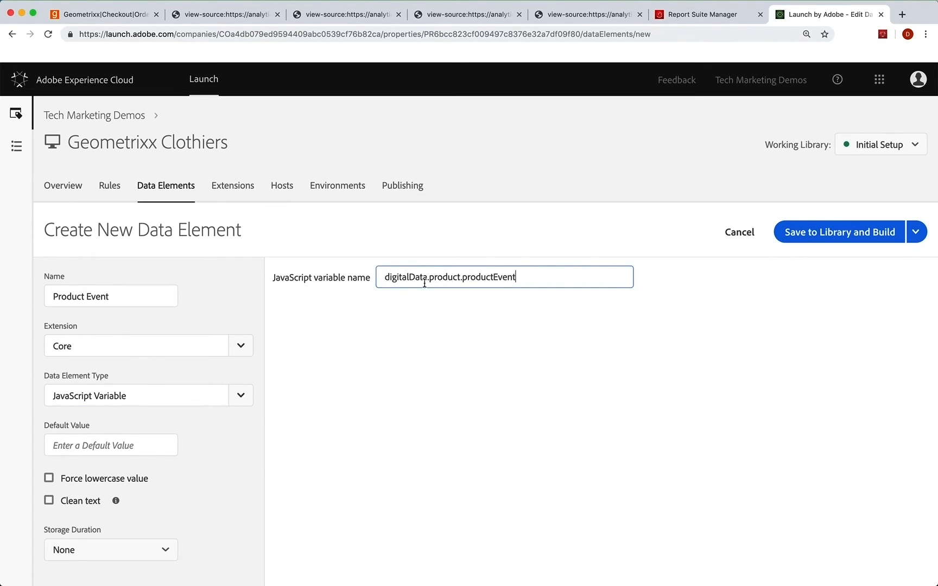
mouse_move(59, 502)
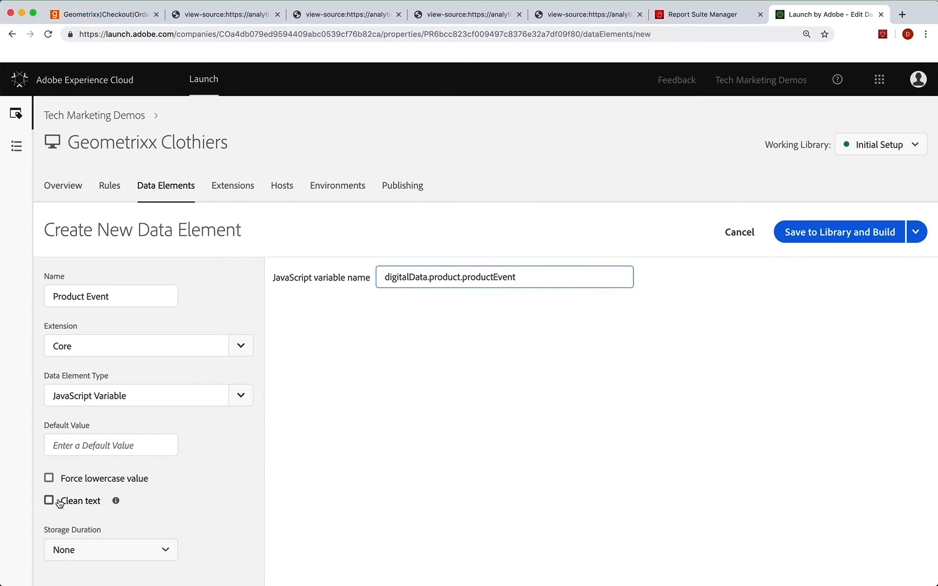
left_click(48, 500)
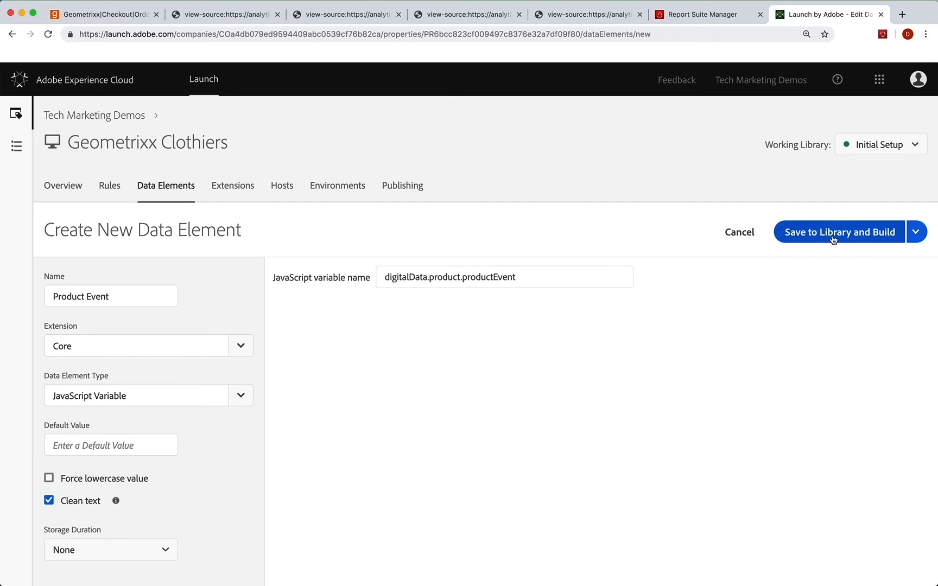
left_click(839, 233)
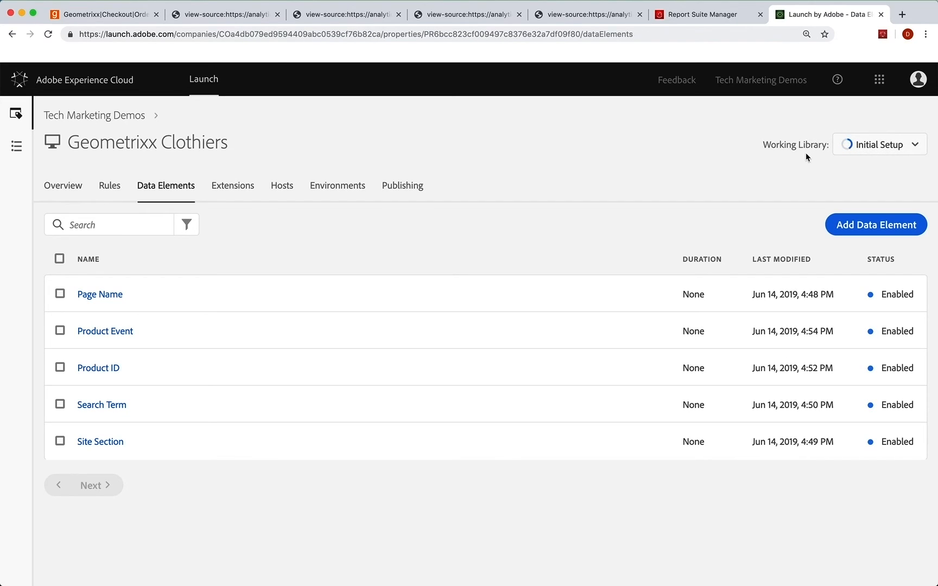
mouse_move(426, 192)
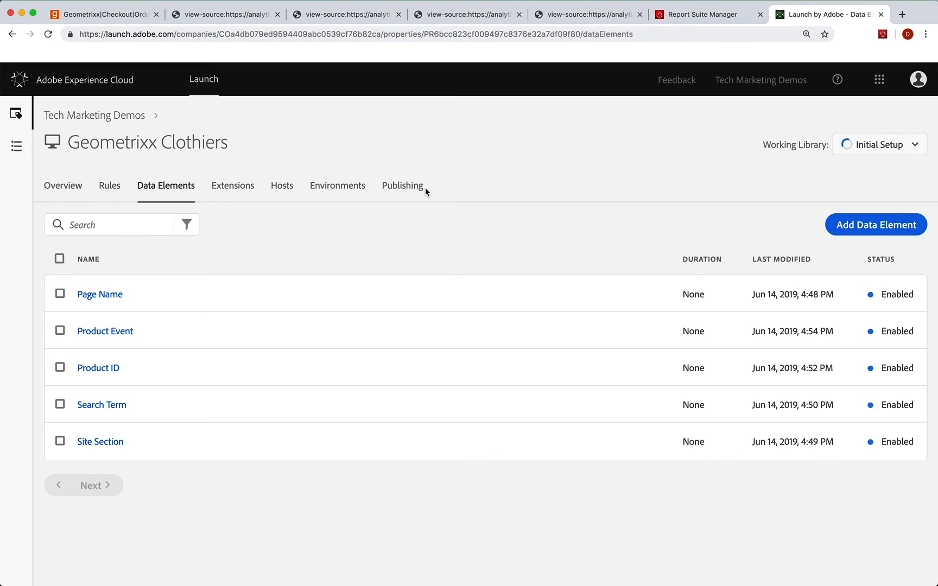
mouse_move(875, 169)
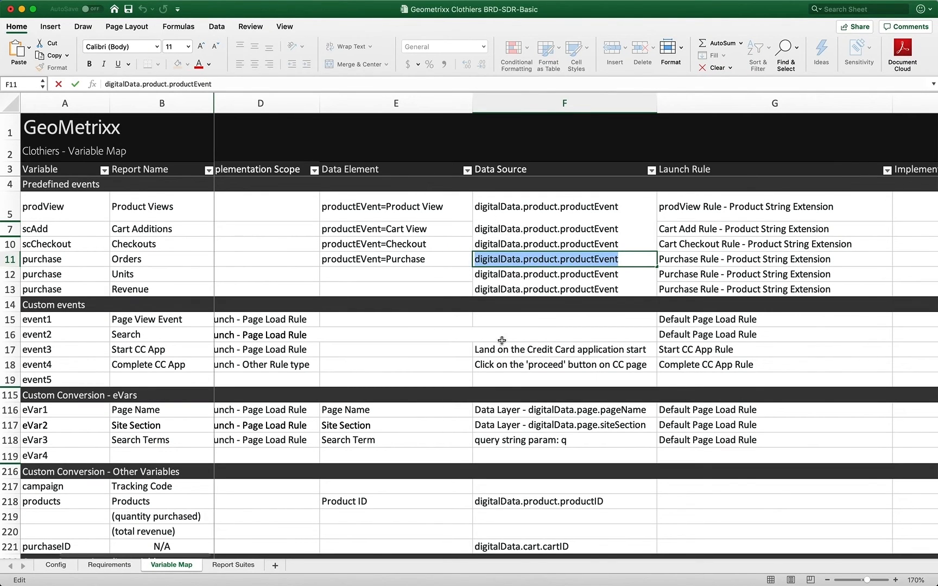
mouse_move(372, 209)
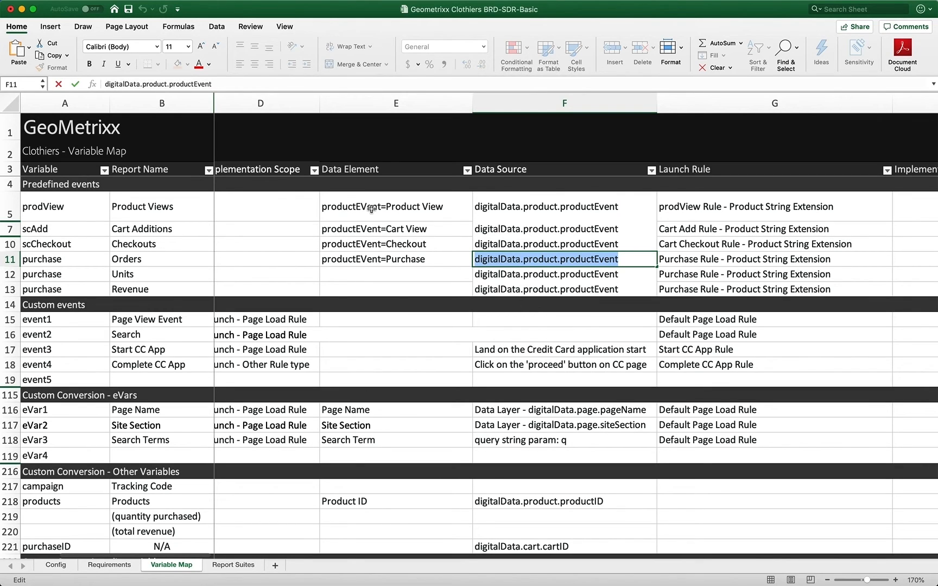
scroll("down", 3)
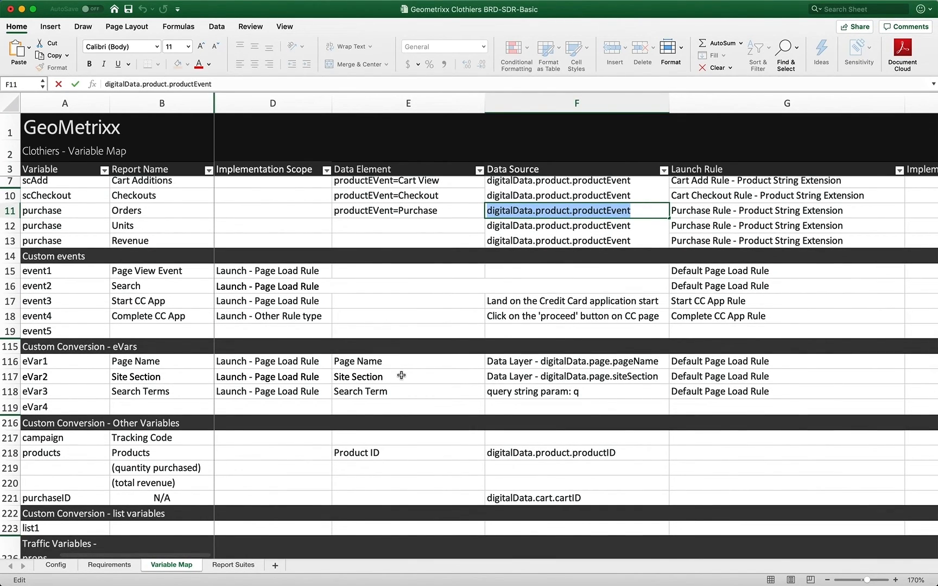
scroll("down", 3)
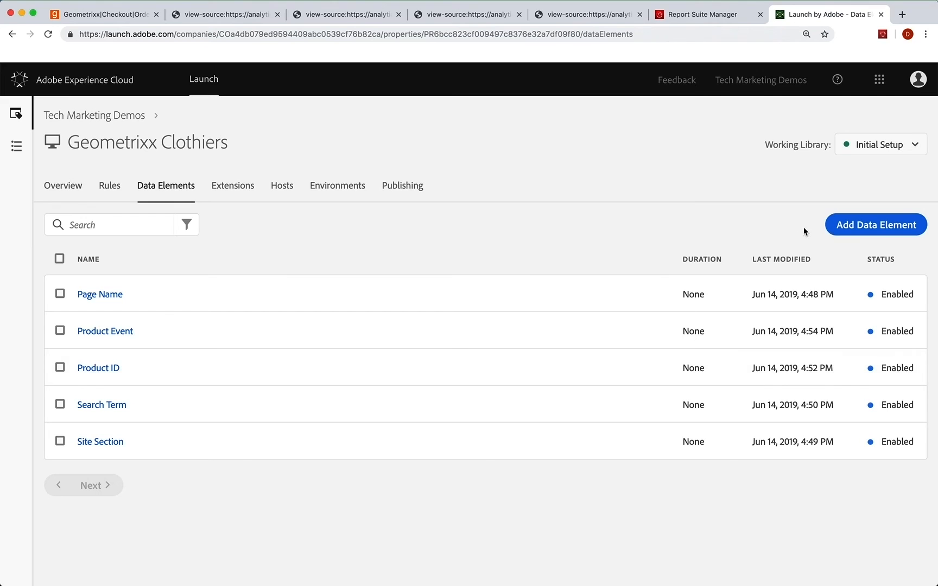
Step: Create an Order ID JavaScript Variable element reading digitalData.cart.cartID with clean text enabled
left_click(875, 225)
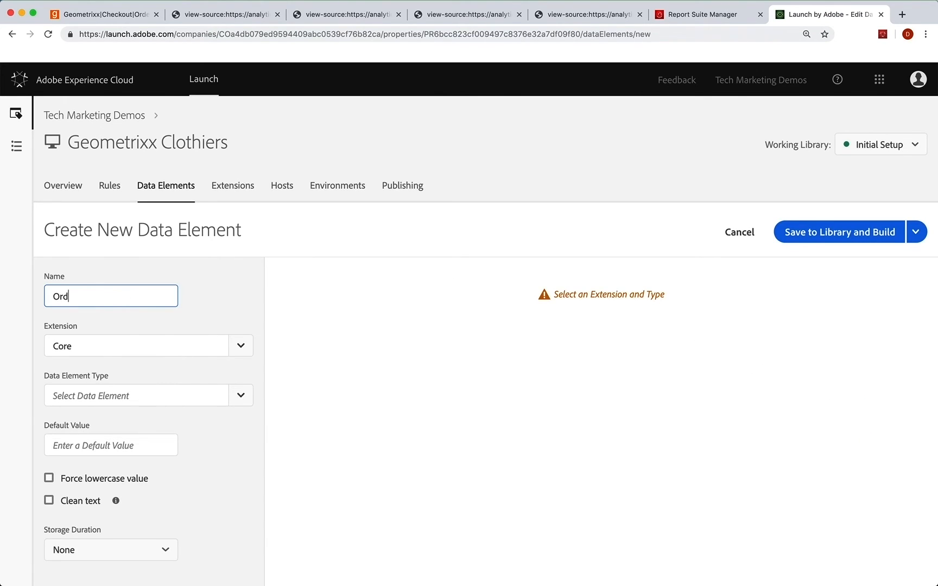
type("er ID")
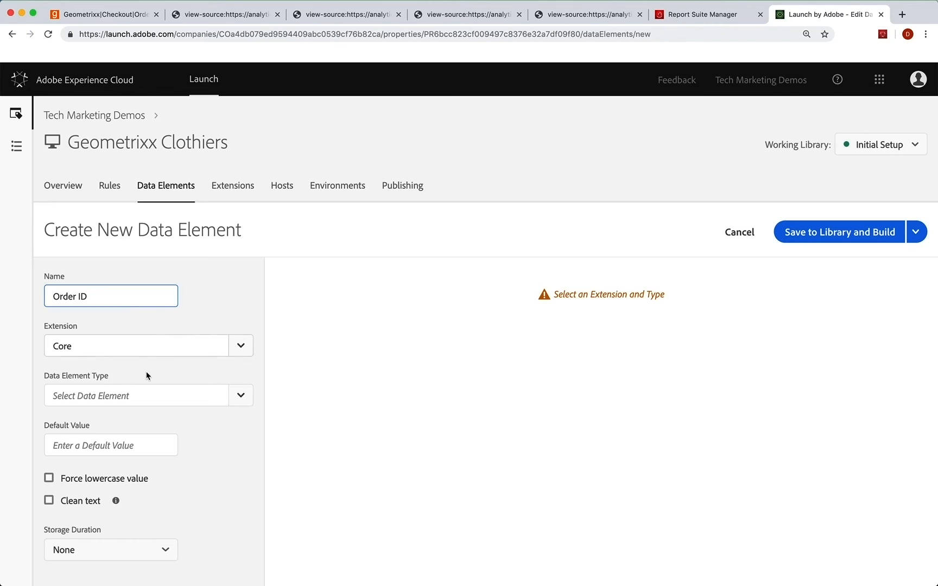
left_click(148, 395)
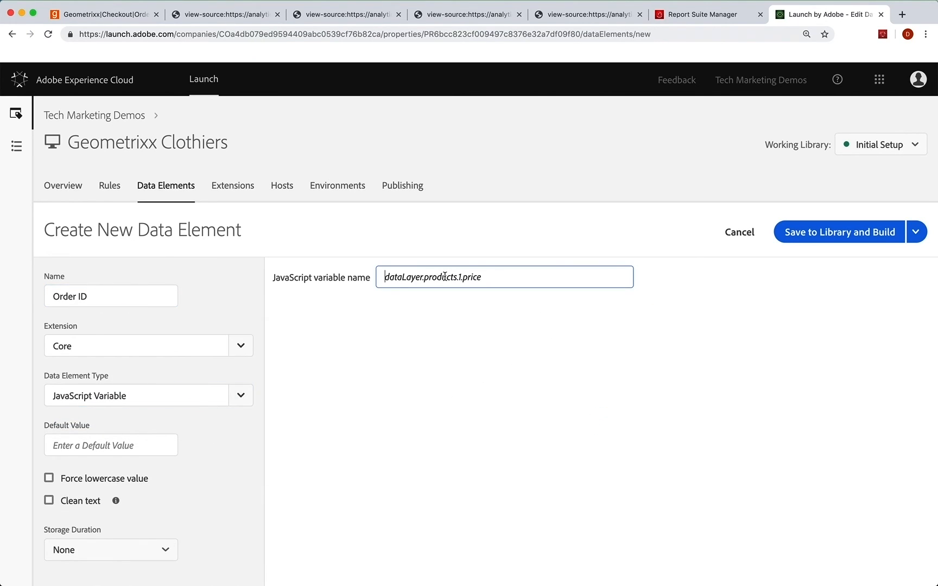
type("digitalData.cart.cartID")
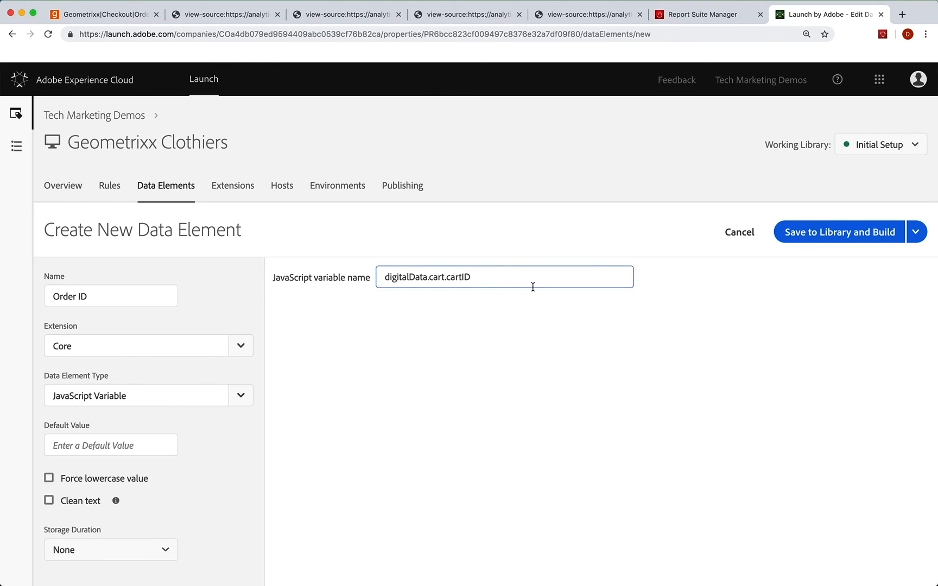
mouse_move(116, 500)
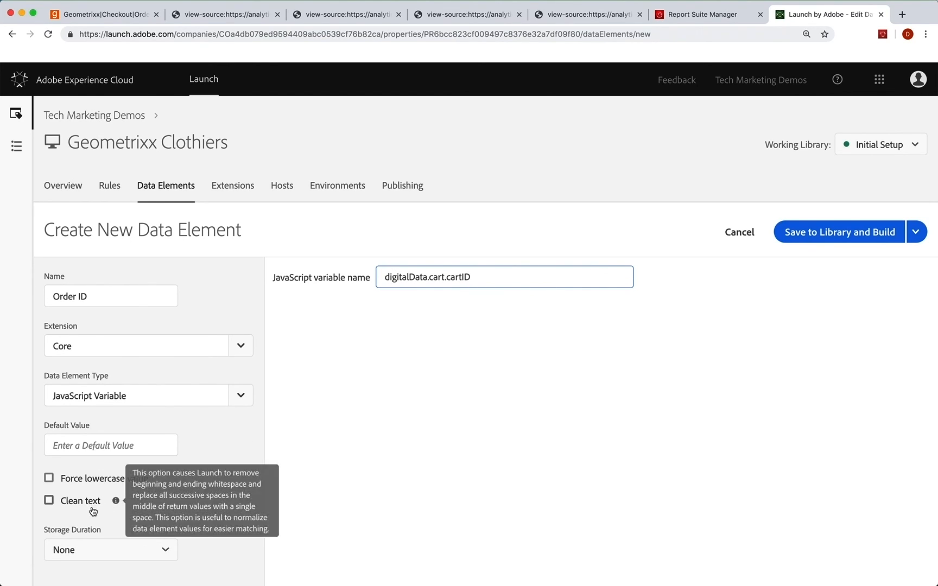
left_click(48, 501)
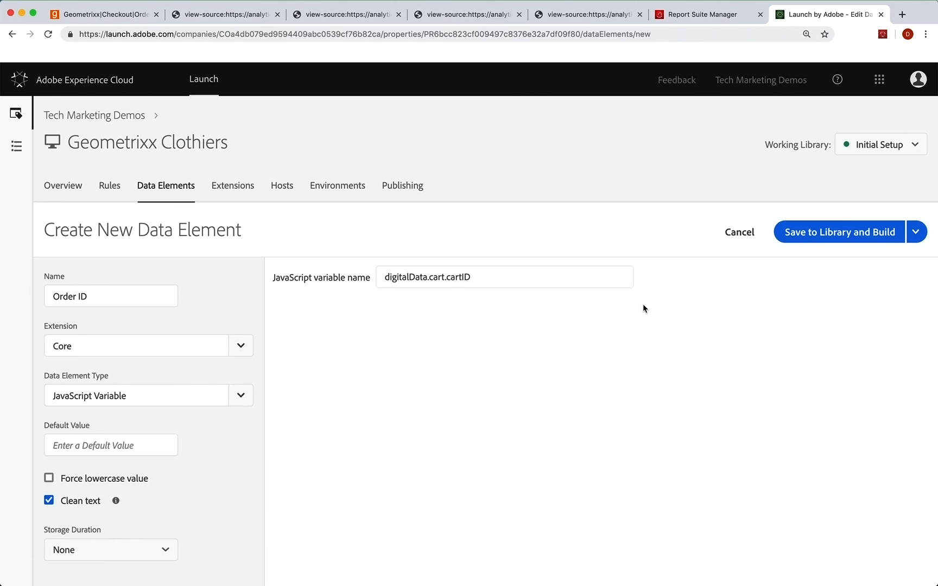
mouse_move(840, 233)
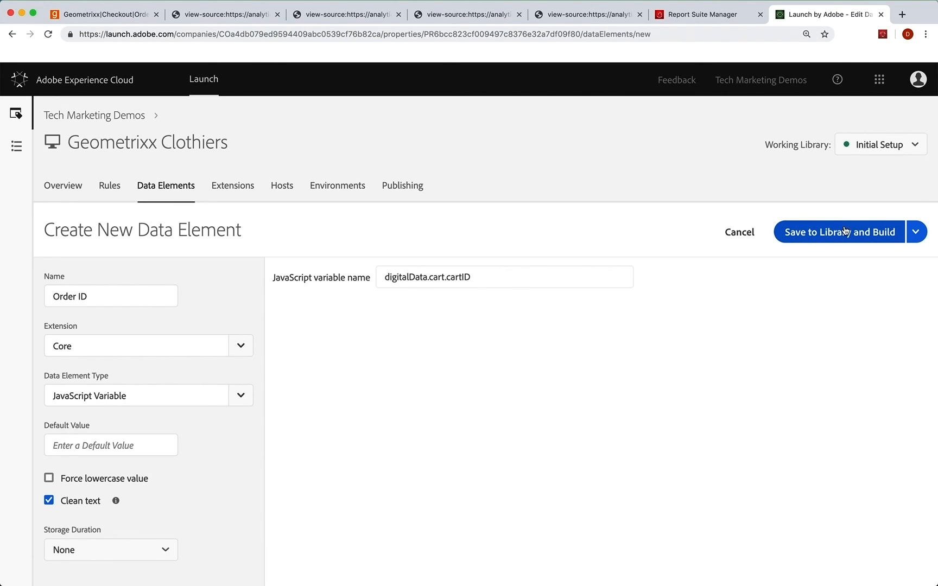